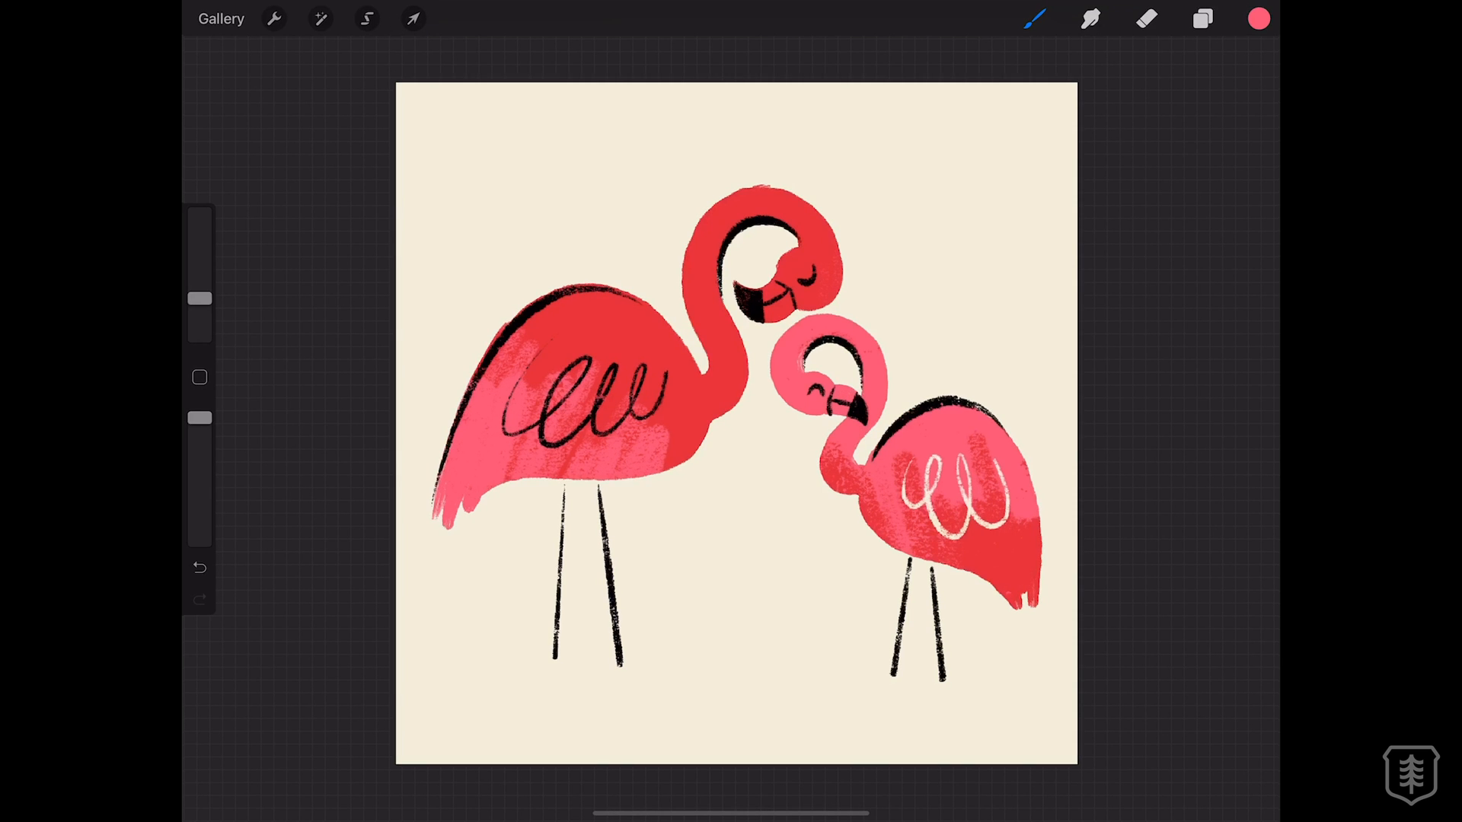
Add a black-filled Layer 2 at reduced opacity over the flamingos and group both layers.
click(1201, 19)
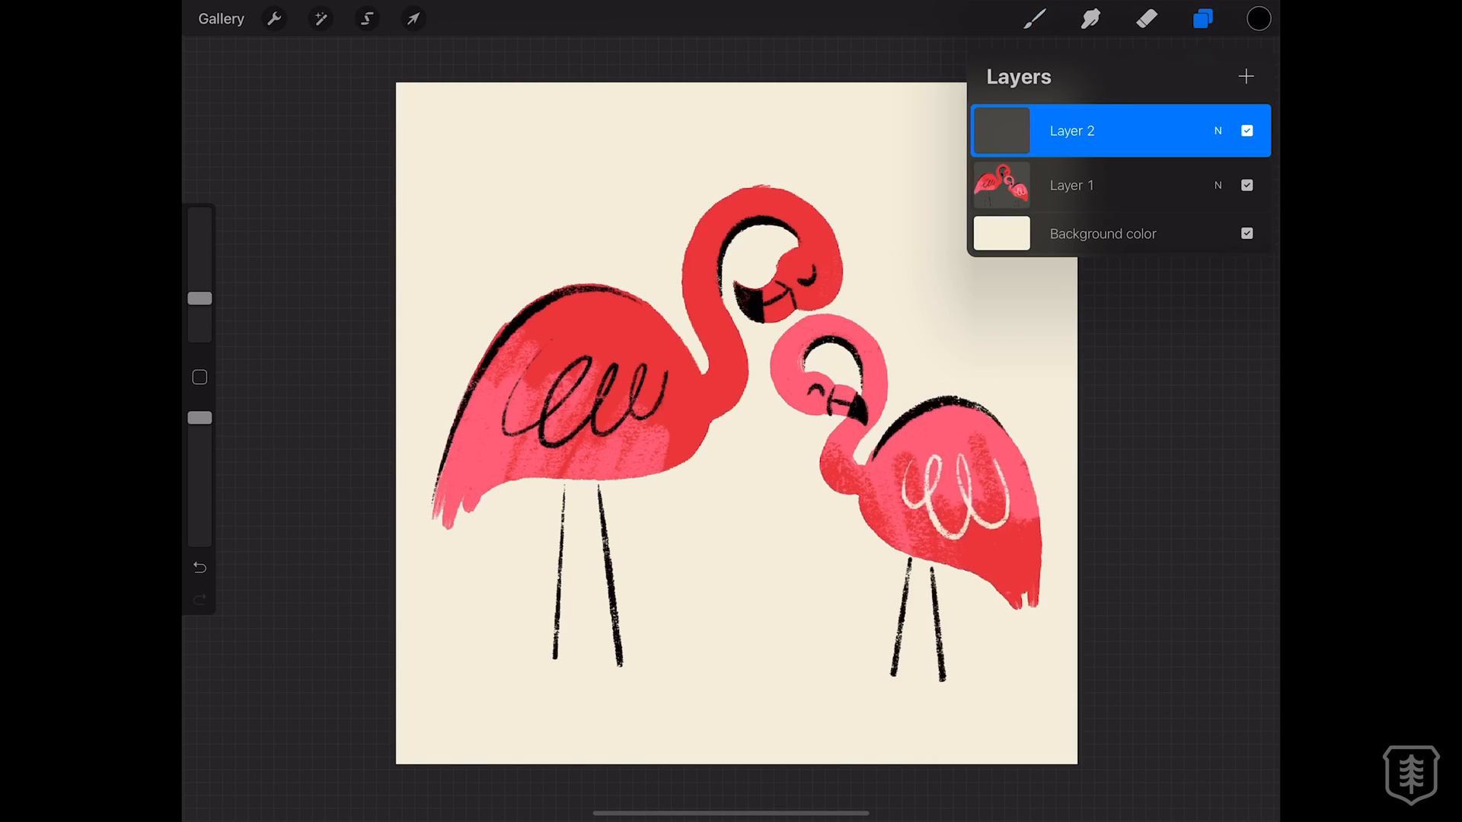
click(1203, 19)
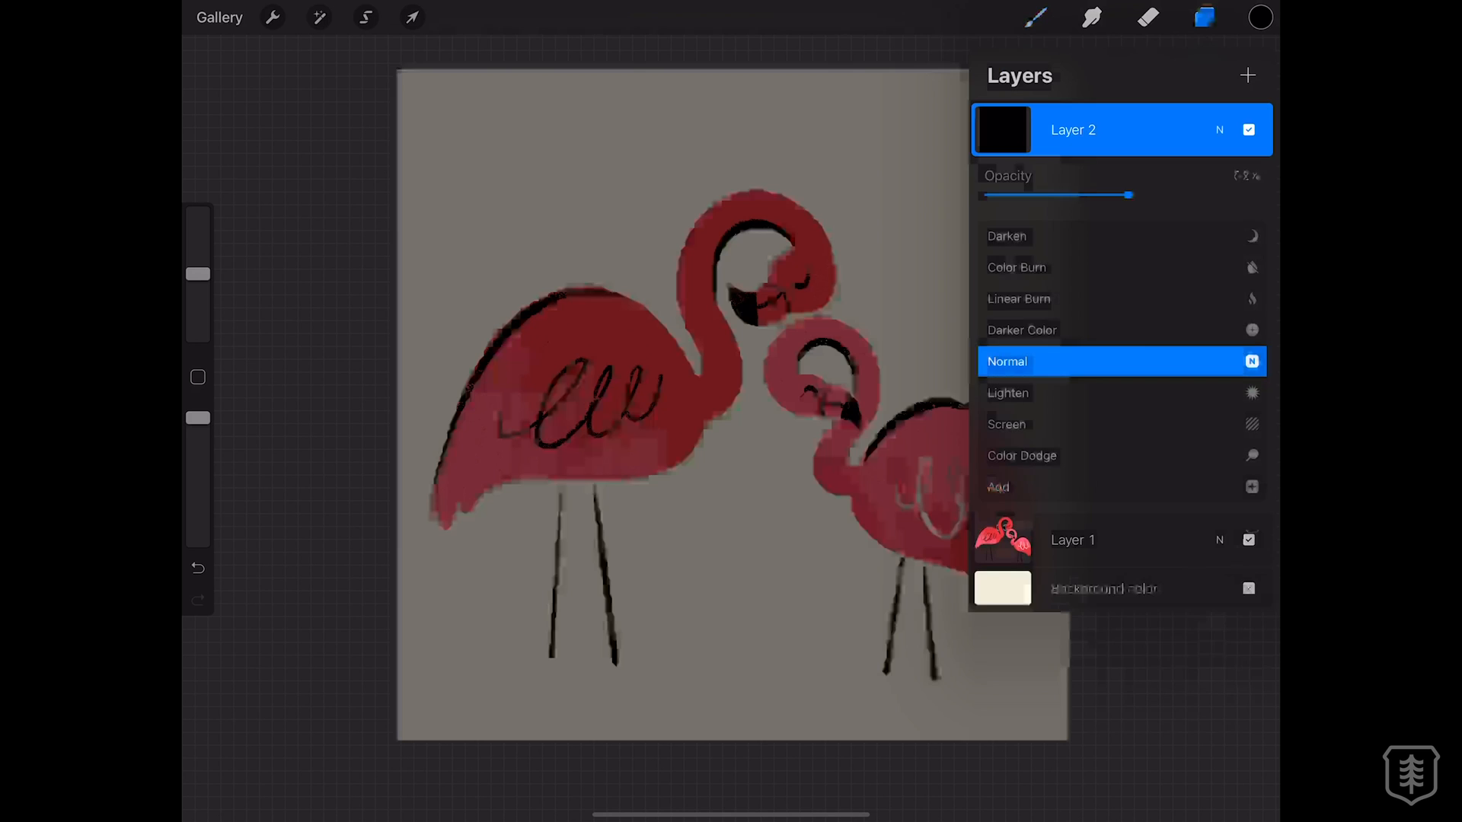
click(1072, 129)
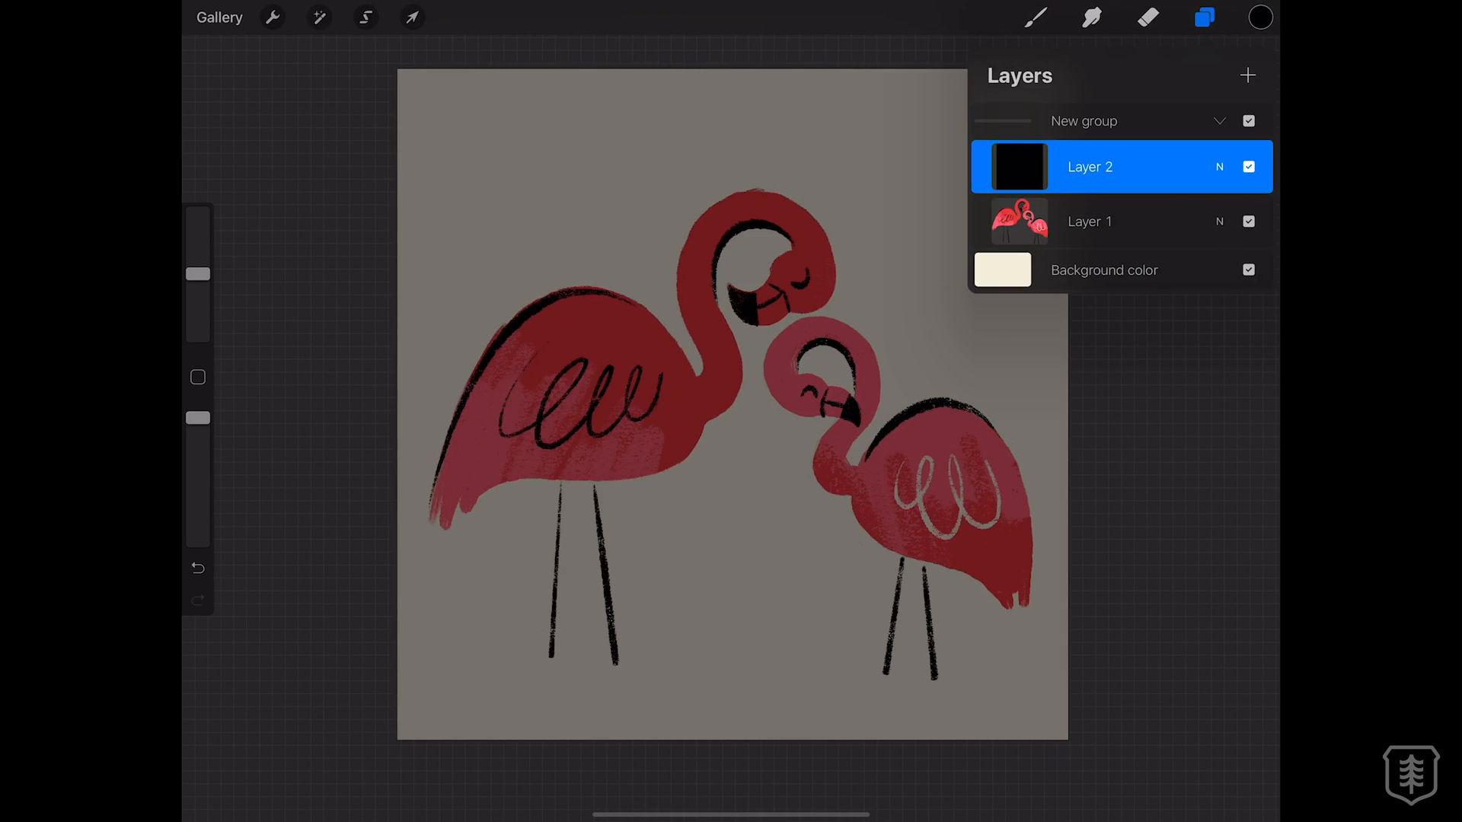
Duplicate the darkened flamingo group from the Layers panel.
click(1083, 121)
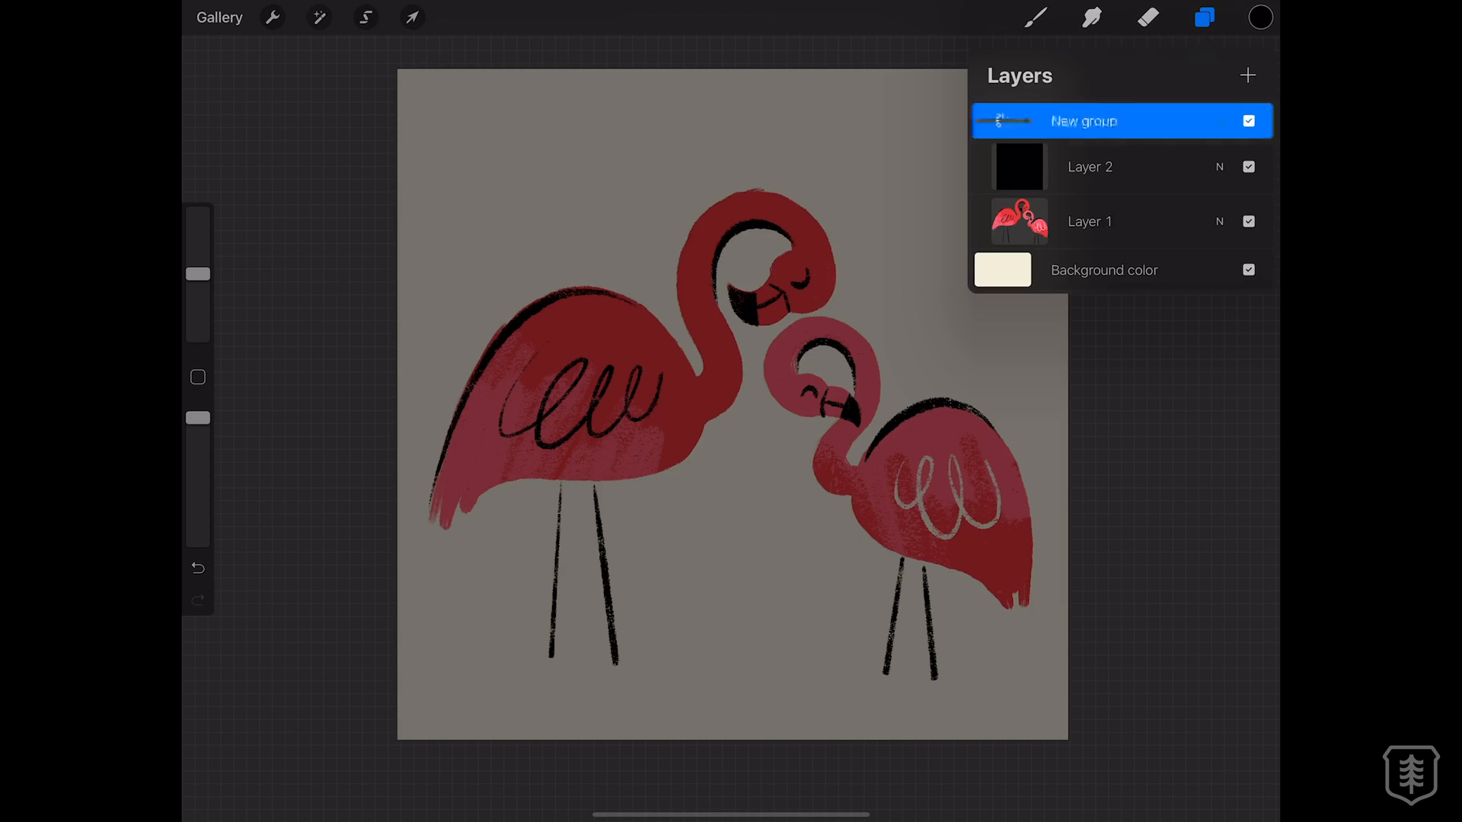
click(1217, 120)
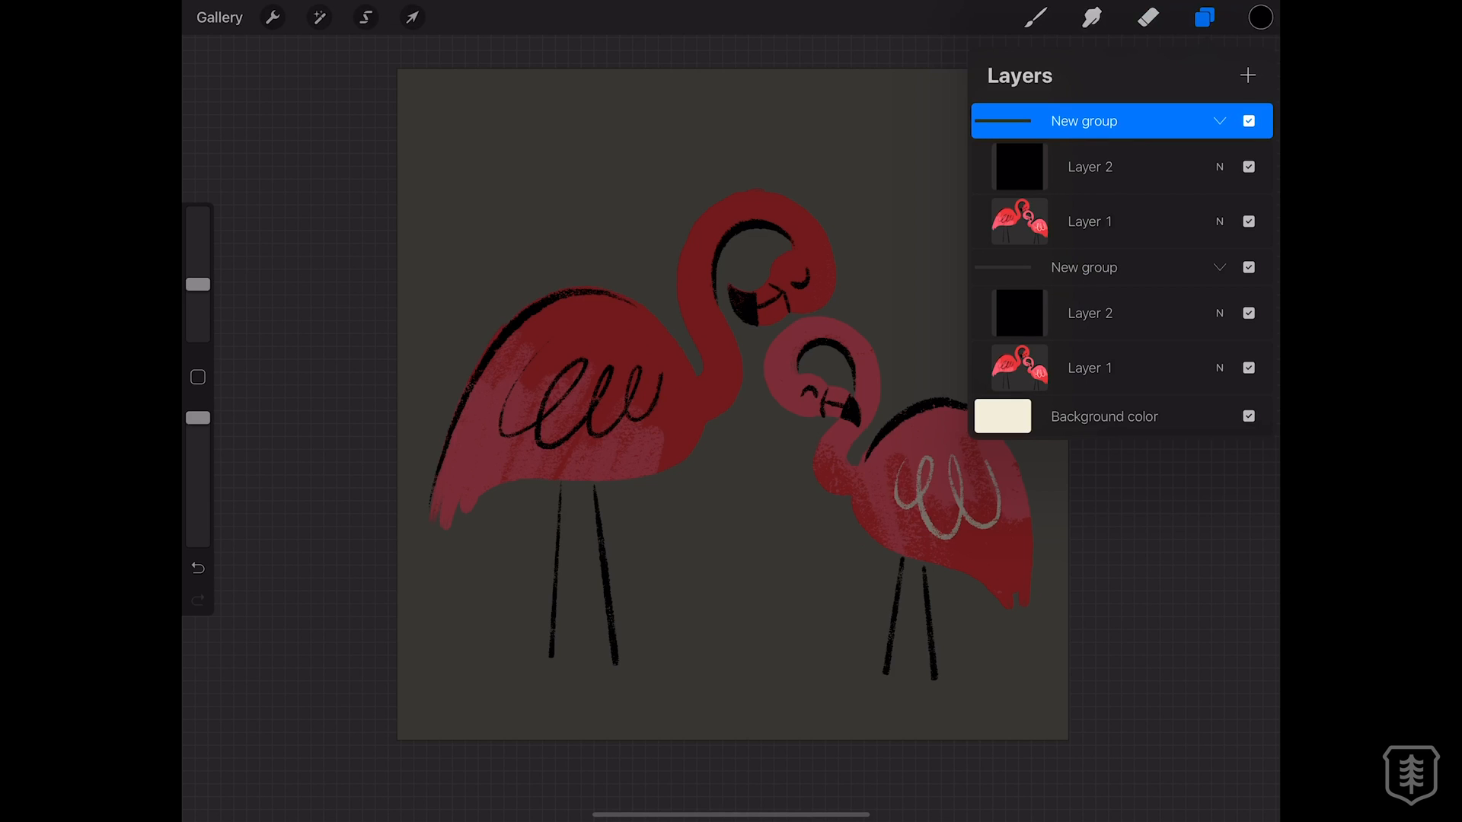
Move the top group straight down half the canvas height with Magnetics snapping.
click(1083, 268)
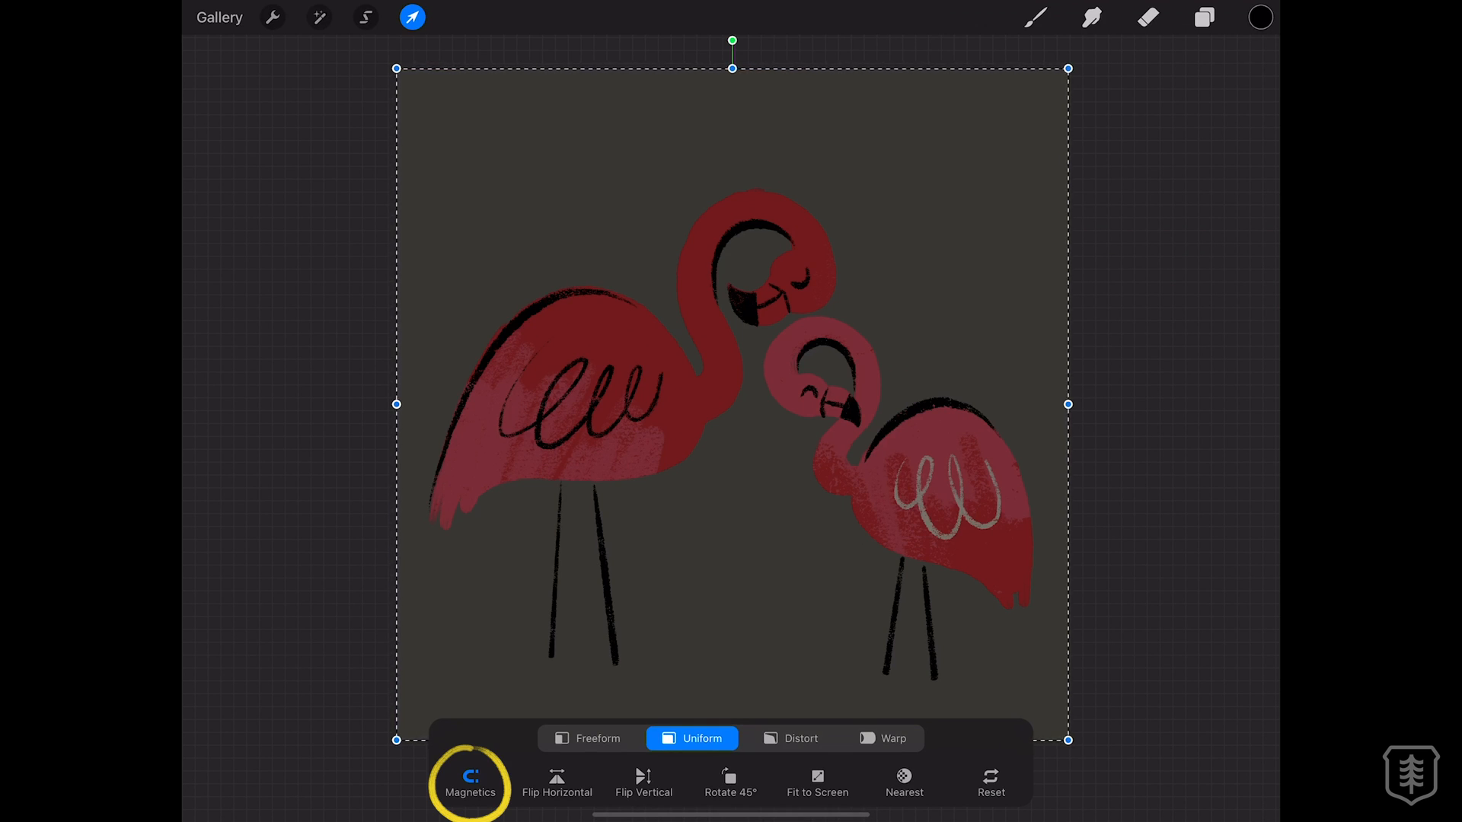
click(469, 782)
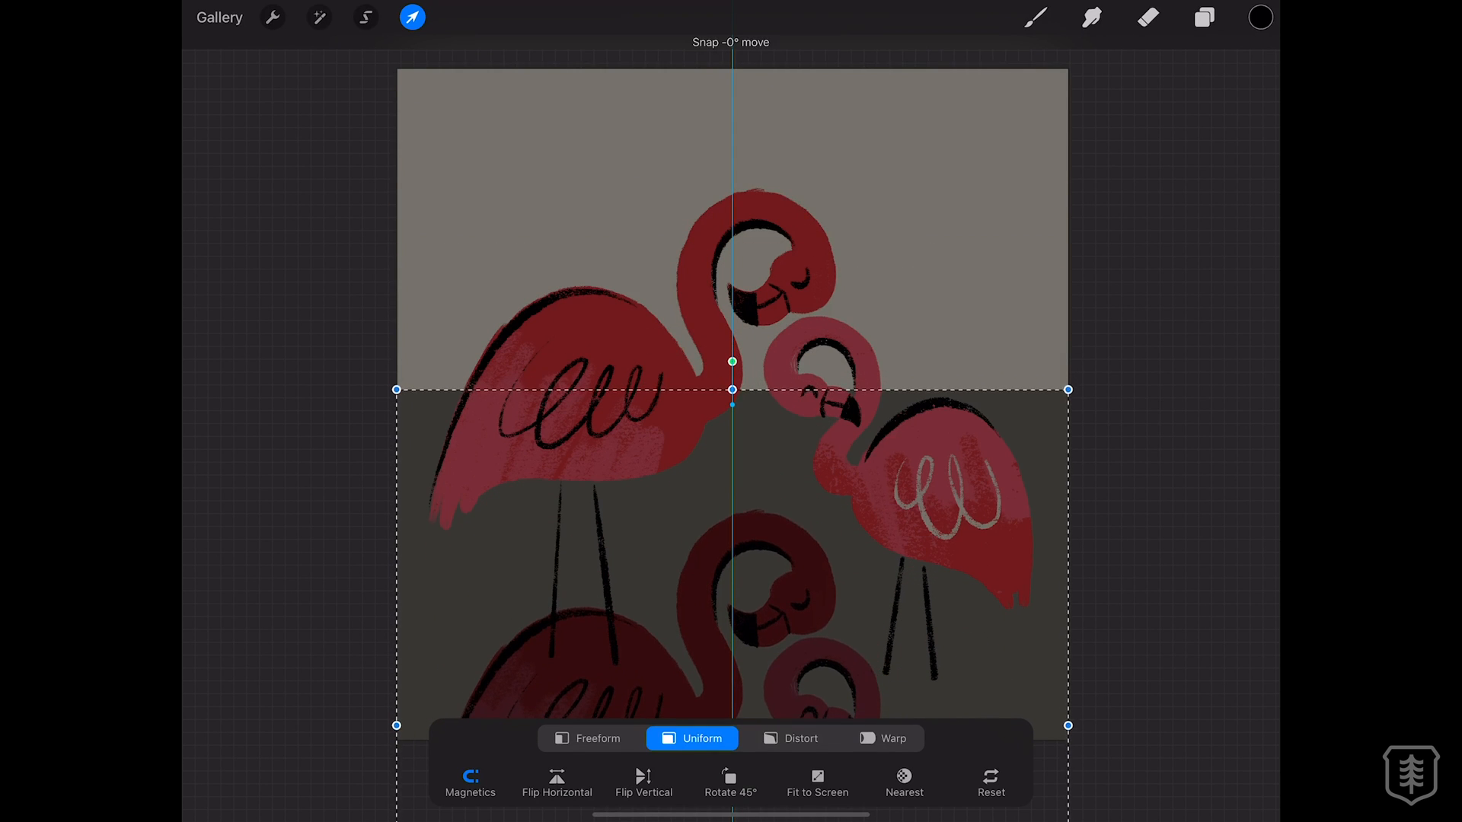
drag(733, 390, 732, 404)
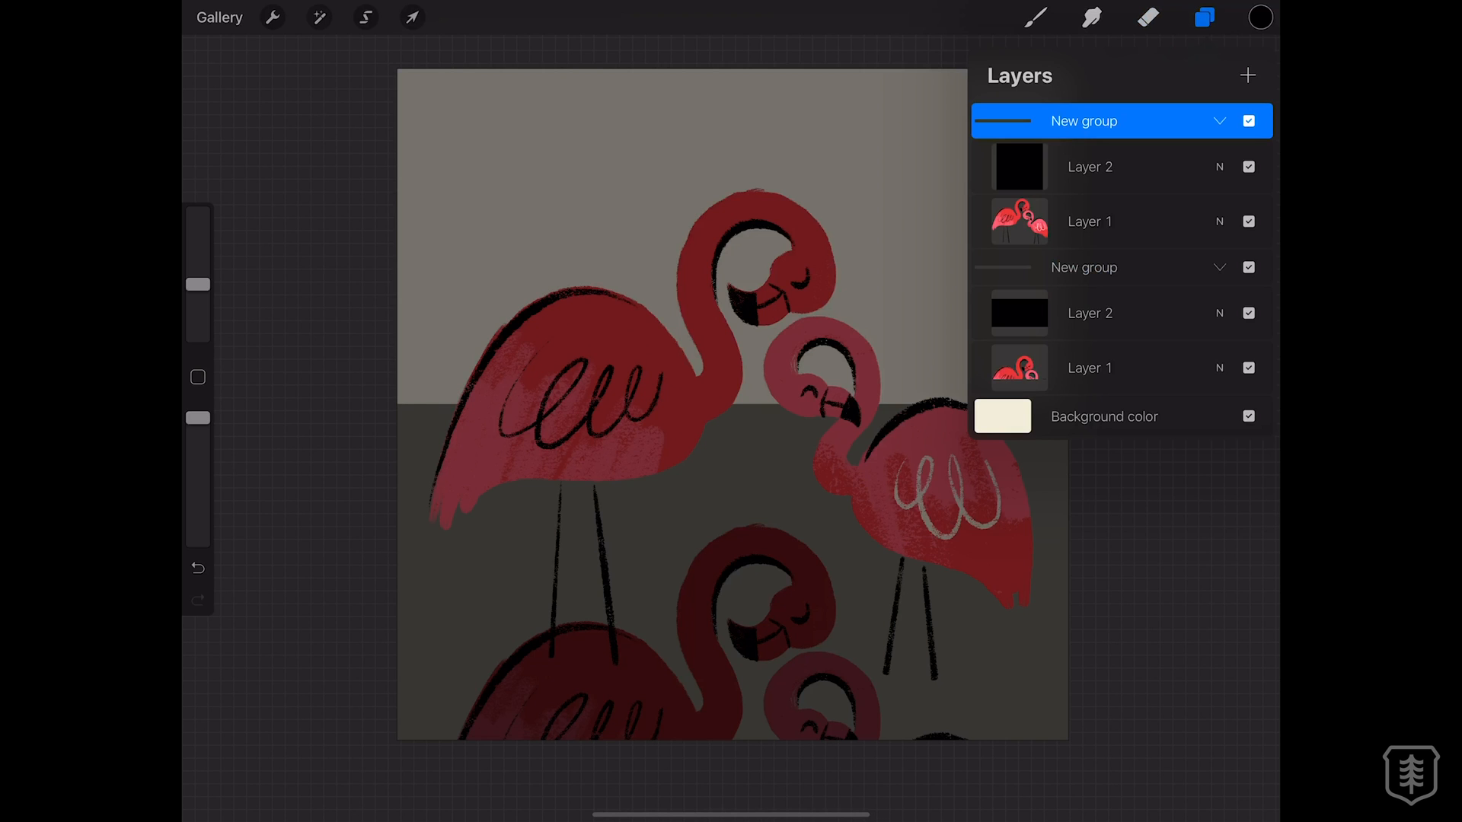
Move the other flamingo group straight up half the canvas height.
click(411, 17)
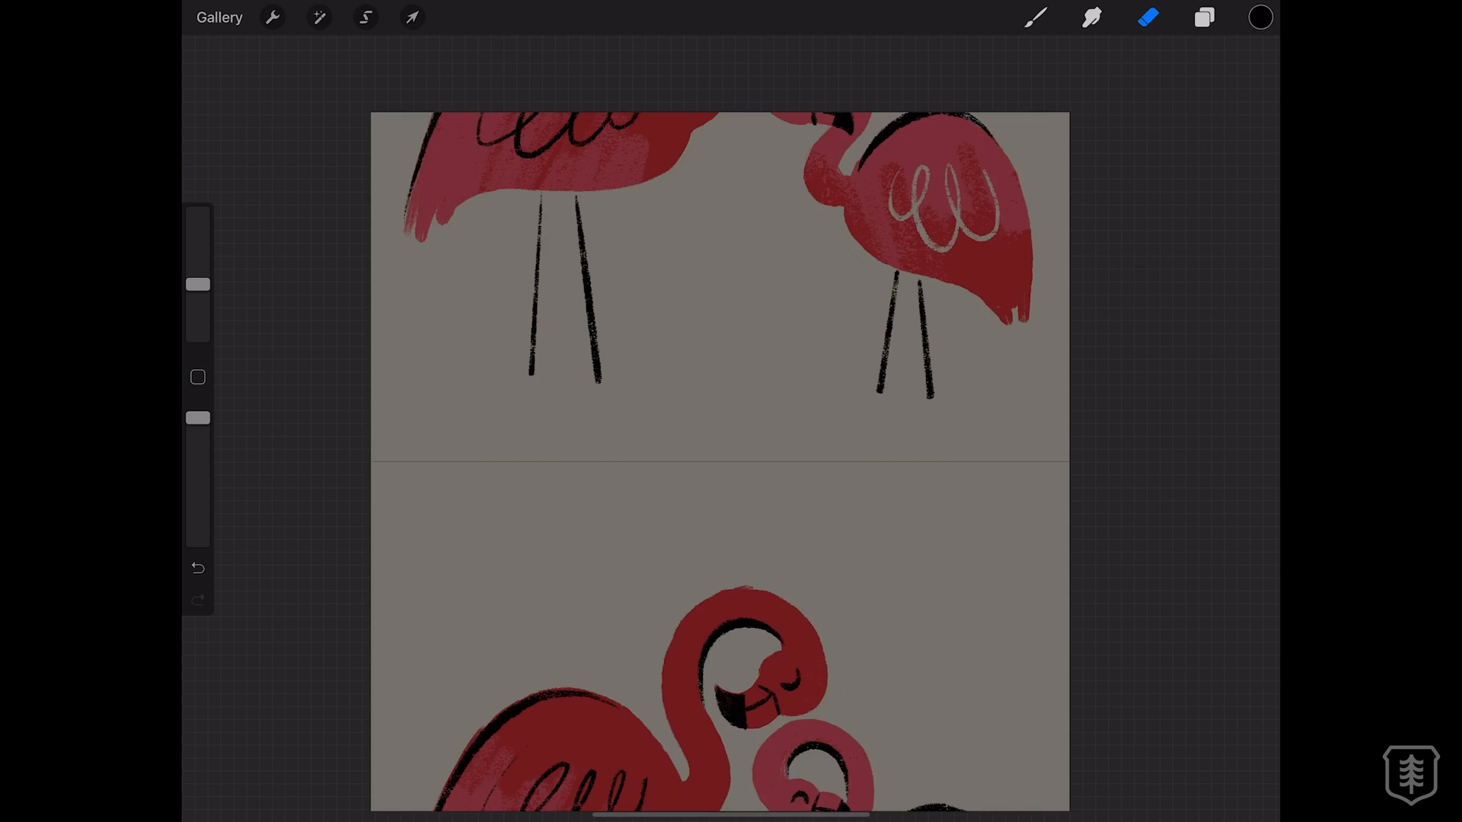
Nudge the top flamingo group until the halves meet with no visible seam.
click(1204, 17)
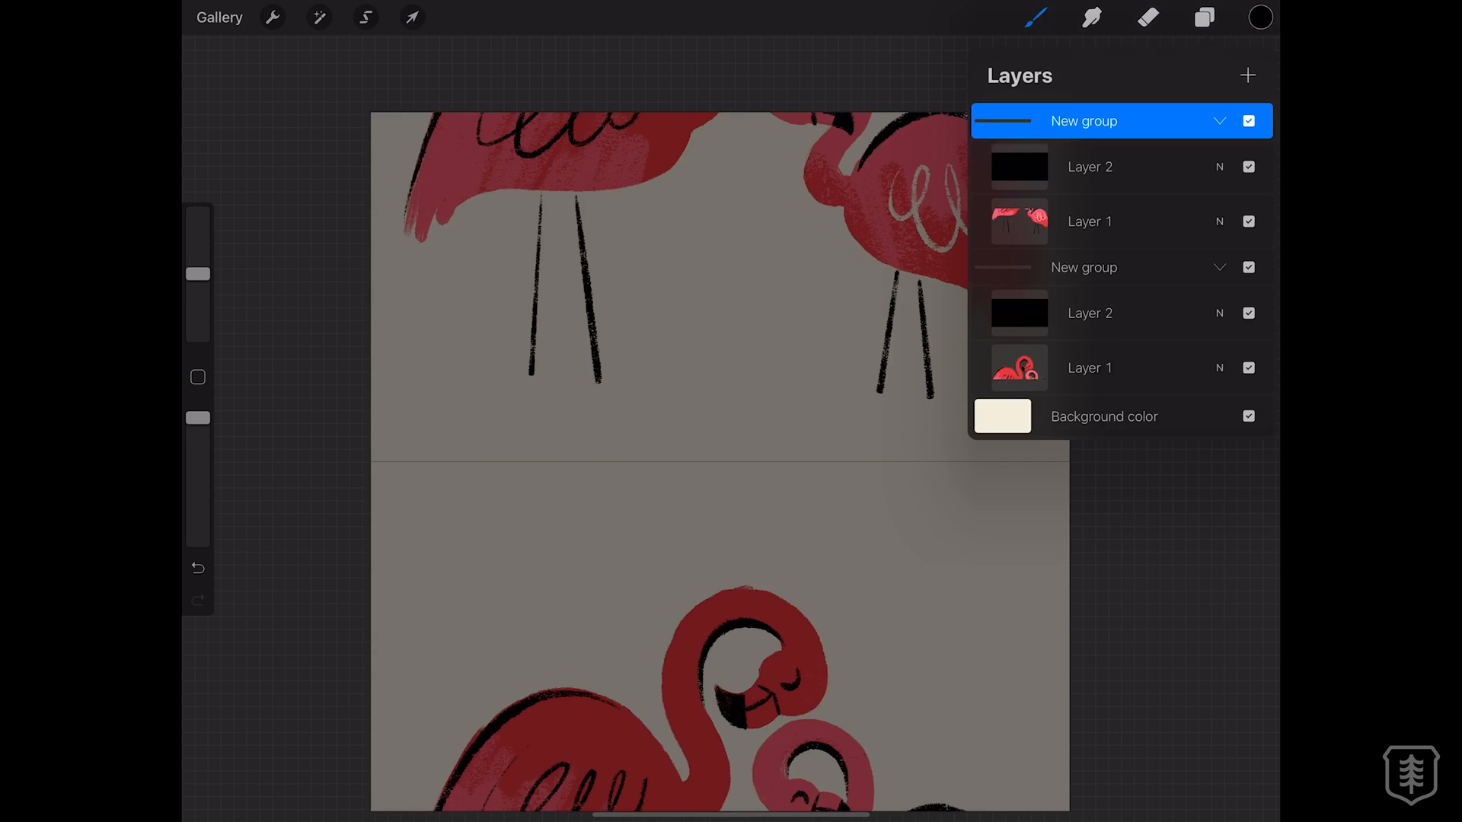
click(412, 17)
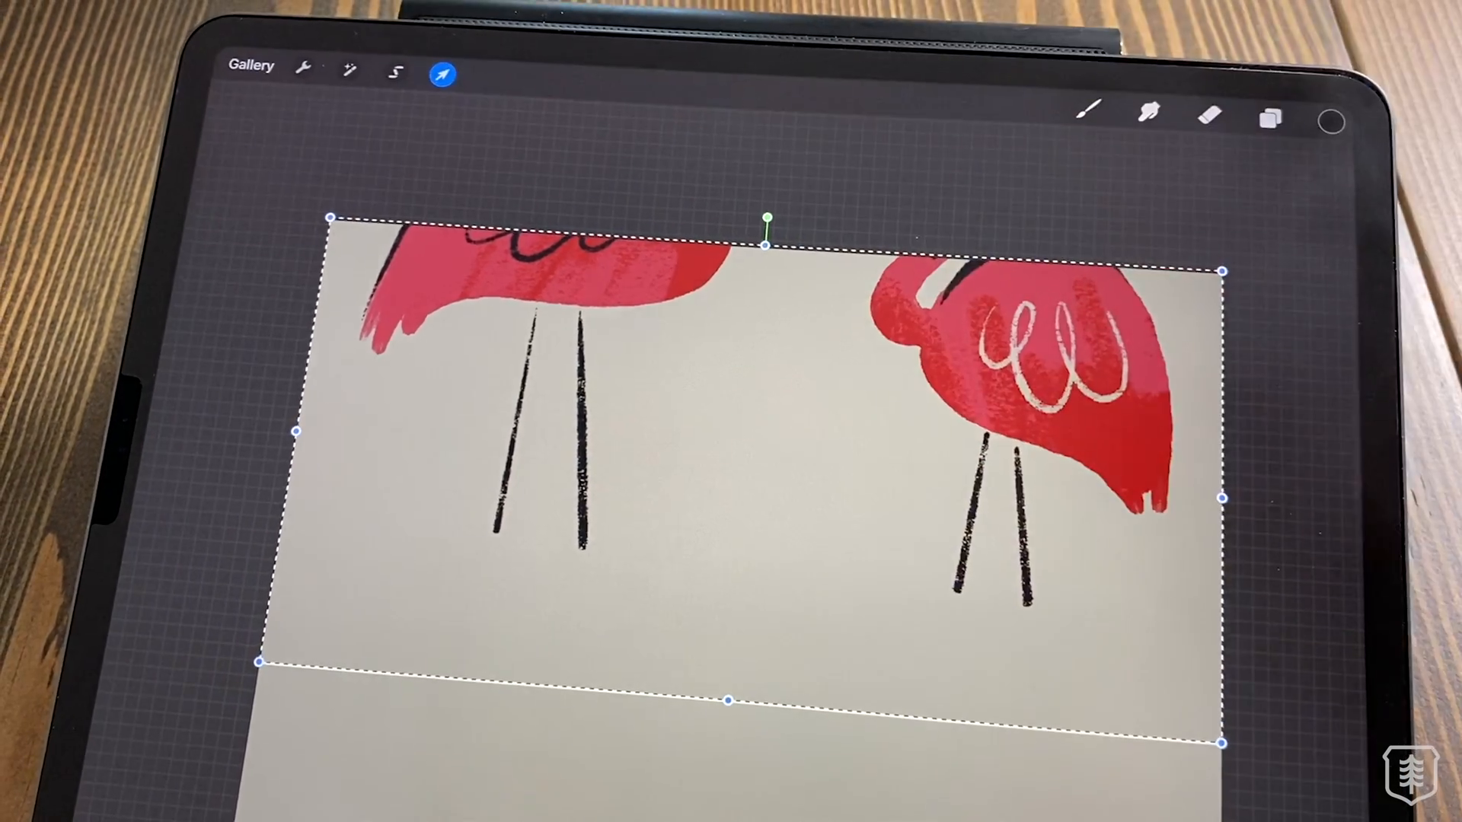
click(443, 74)
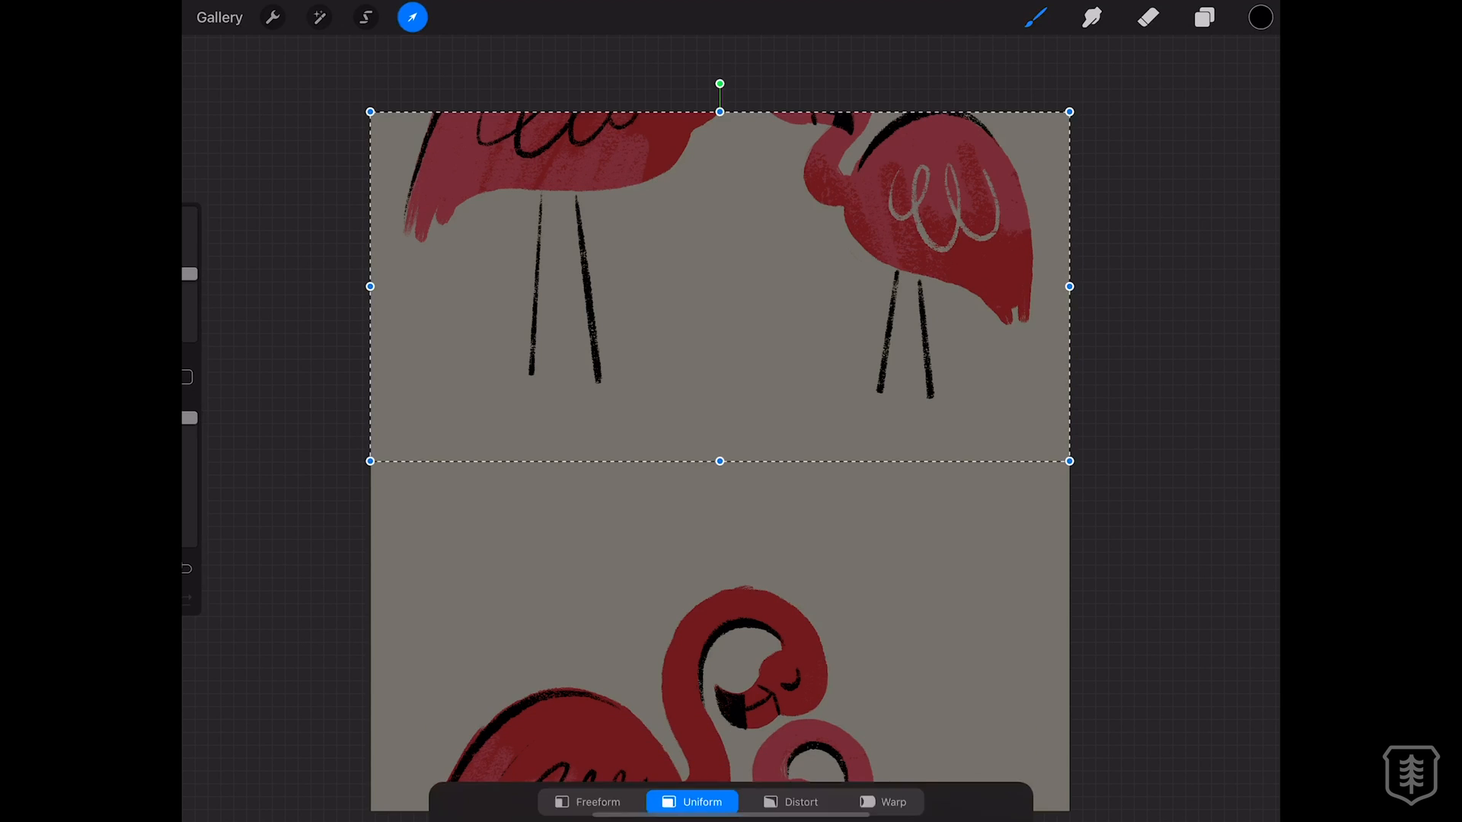
click(413, 17)
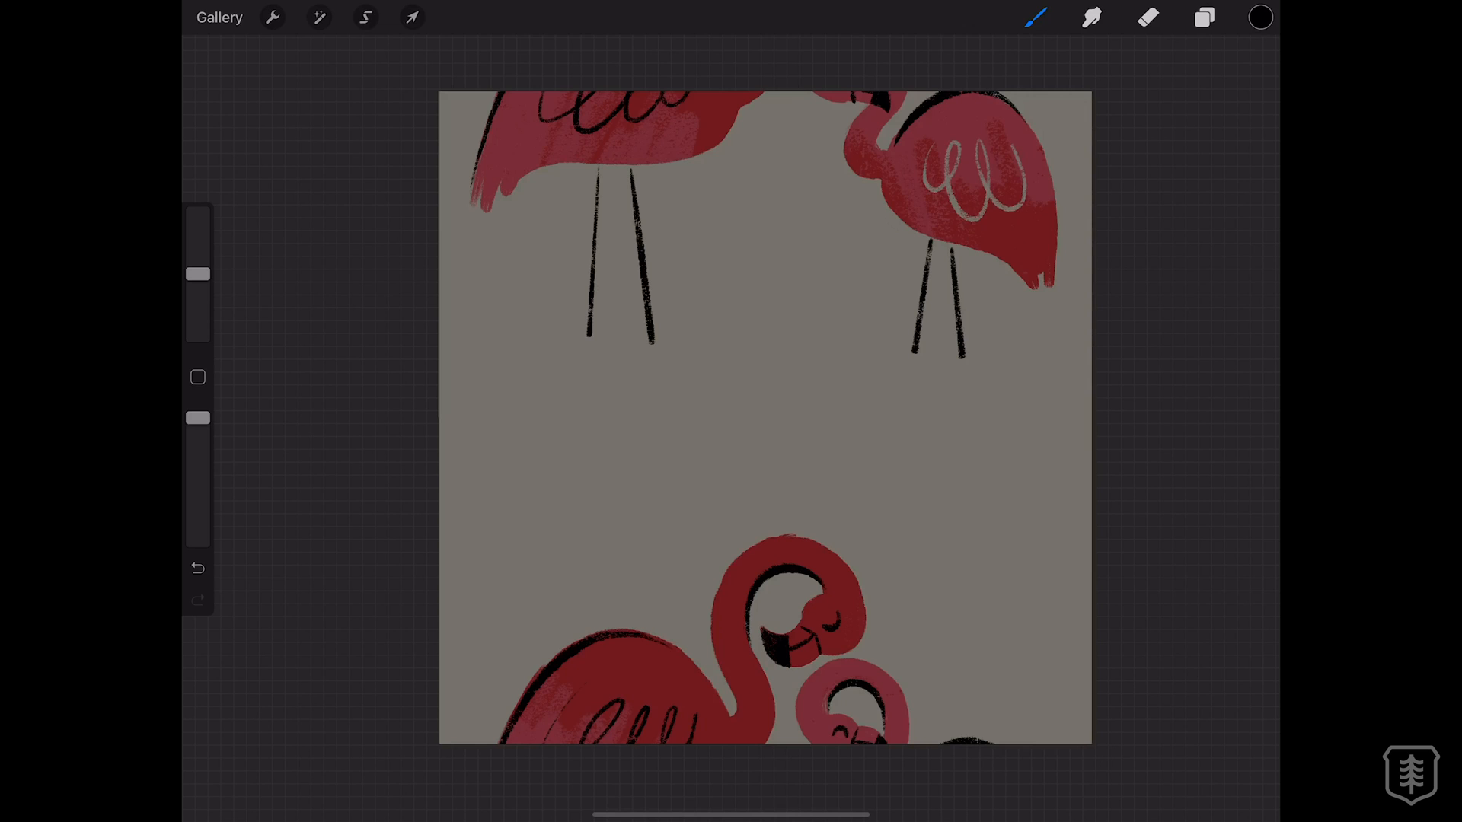
Hide the black overlays and paint two monstera leaves and two red flowers in the middle band.
click(1203, 16)
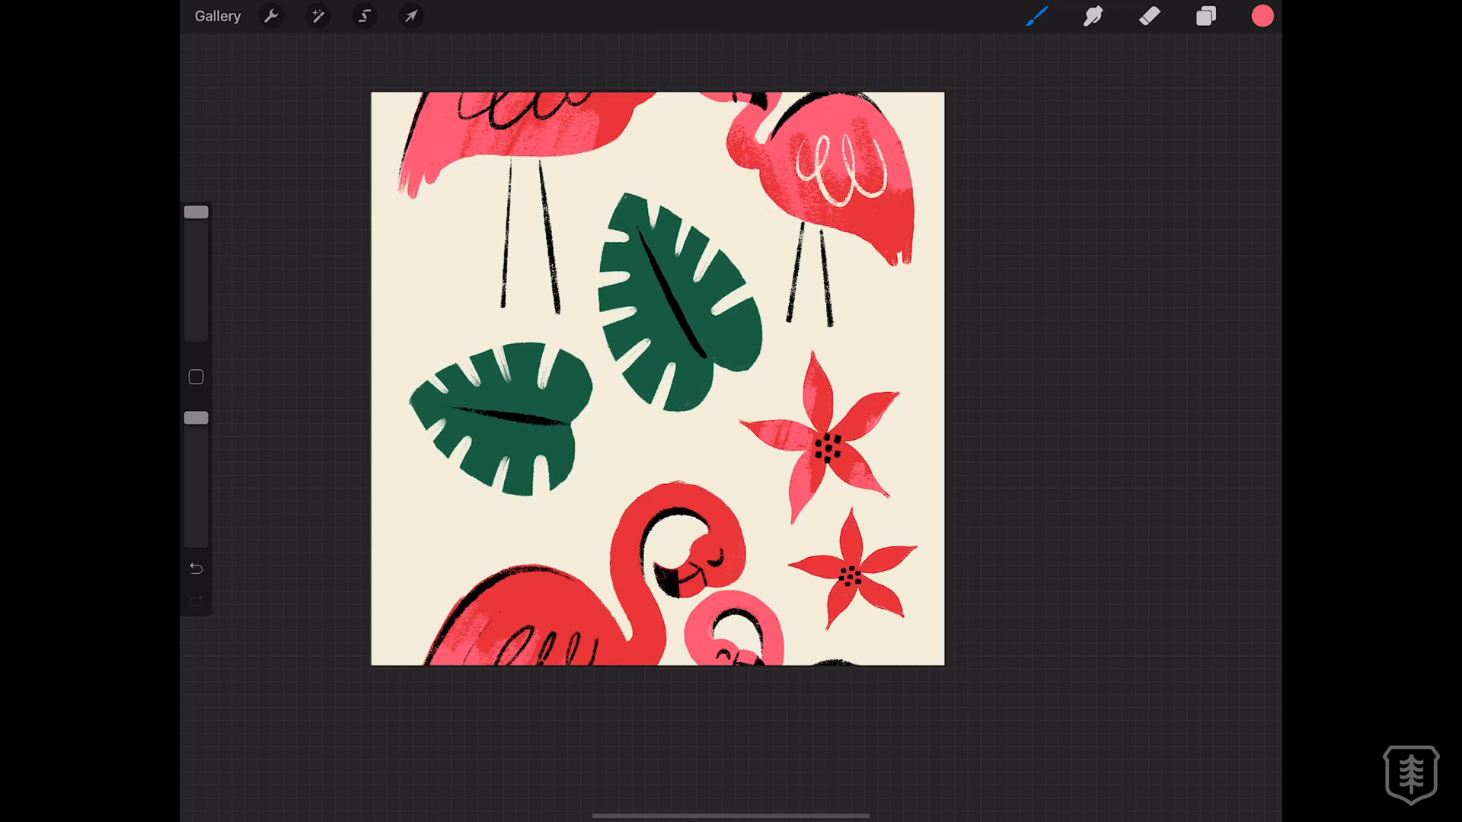
click(1206, 15)
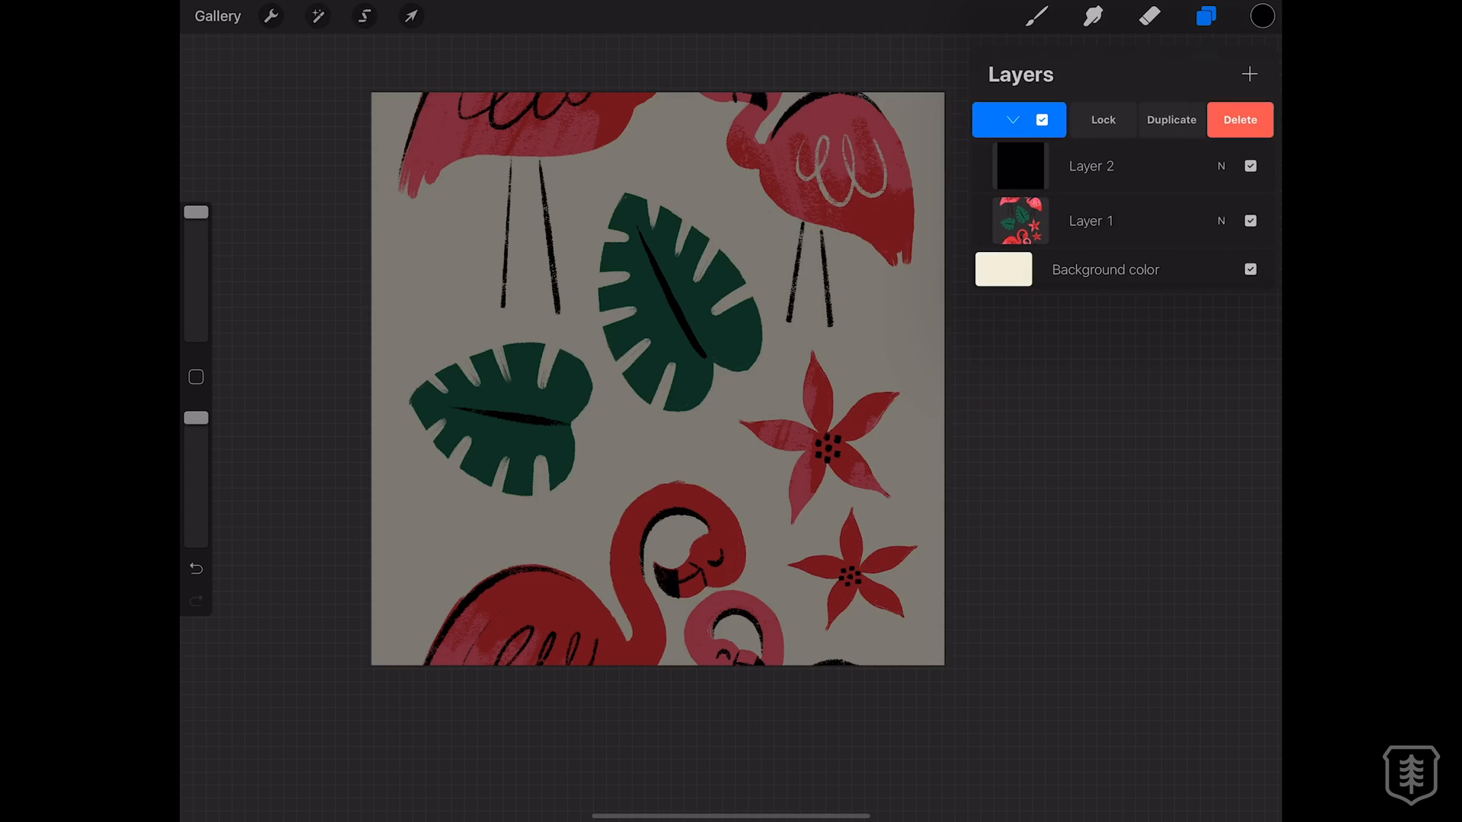
Duplicate the group holding the flamingos, leaves and flowers.
click(1171, 119)
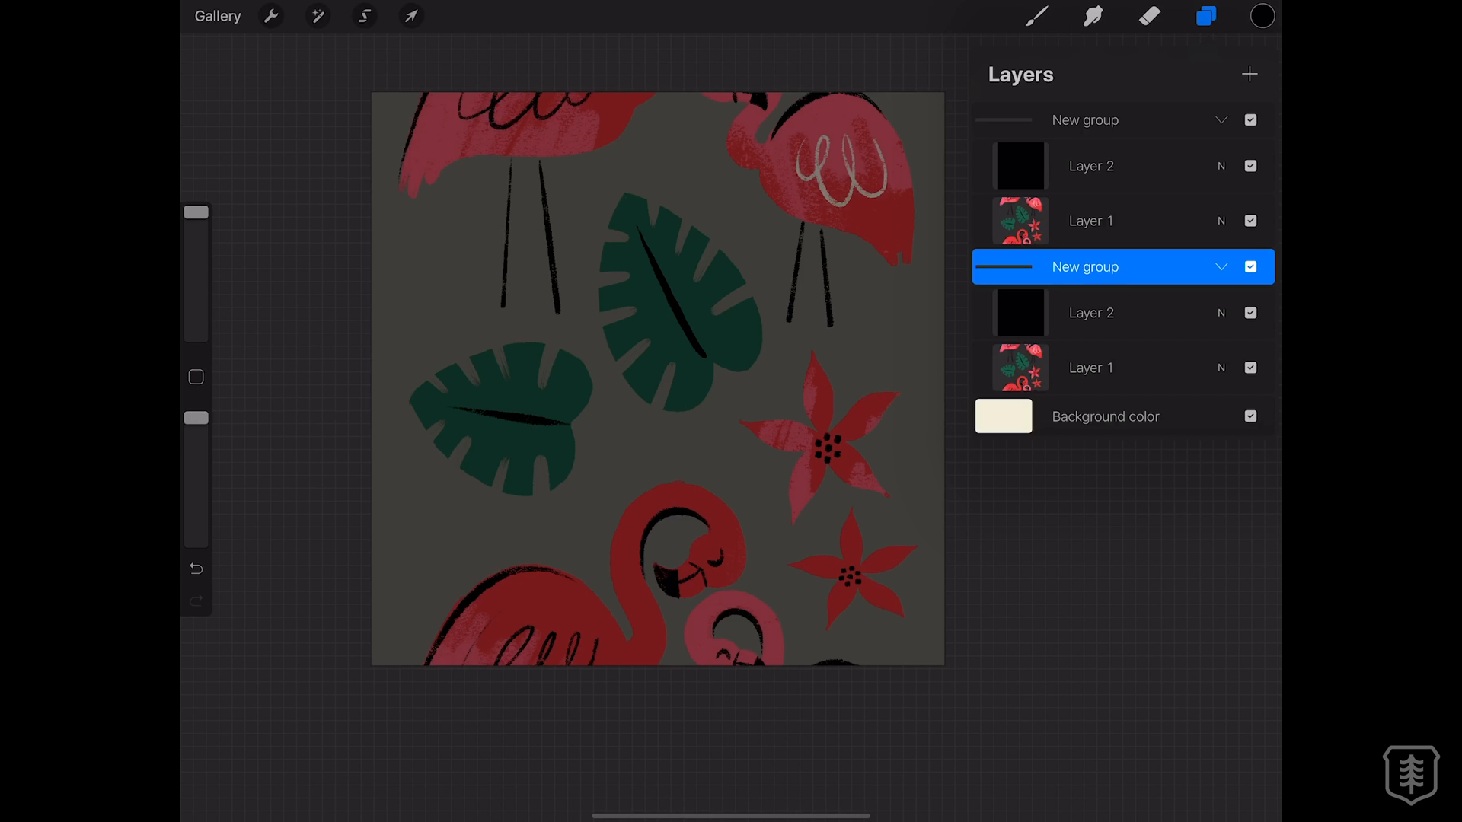
Slide the duplicated group half the canvas width sideways with Magnetics, then merge.
click(409, 15)
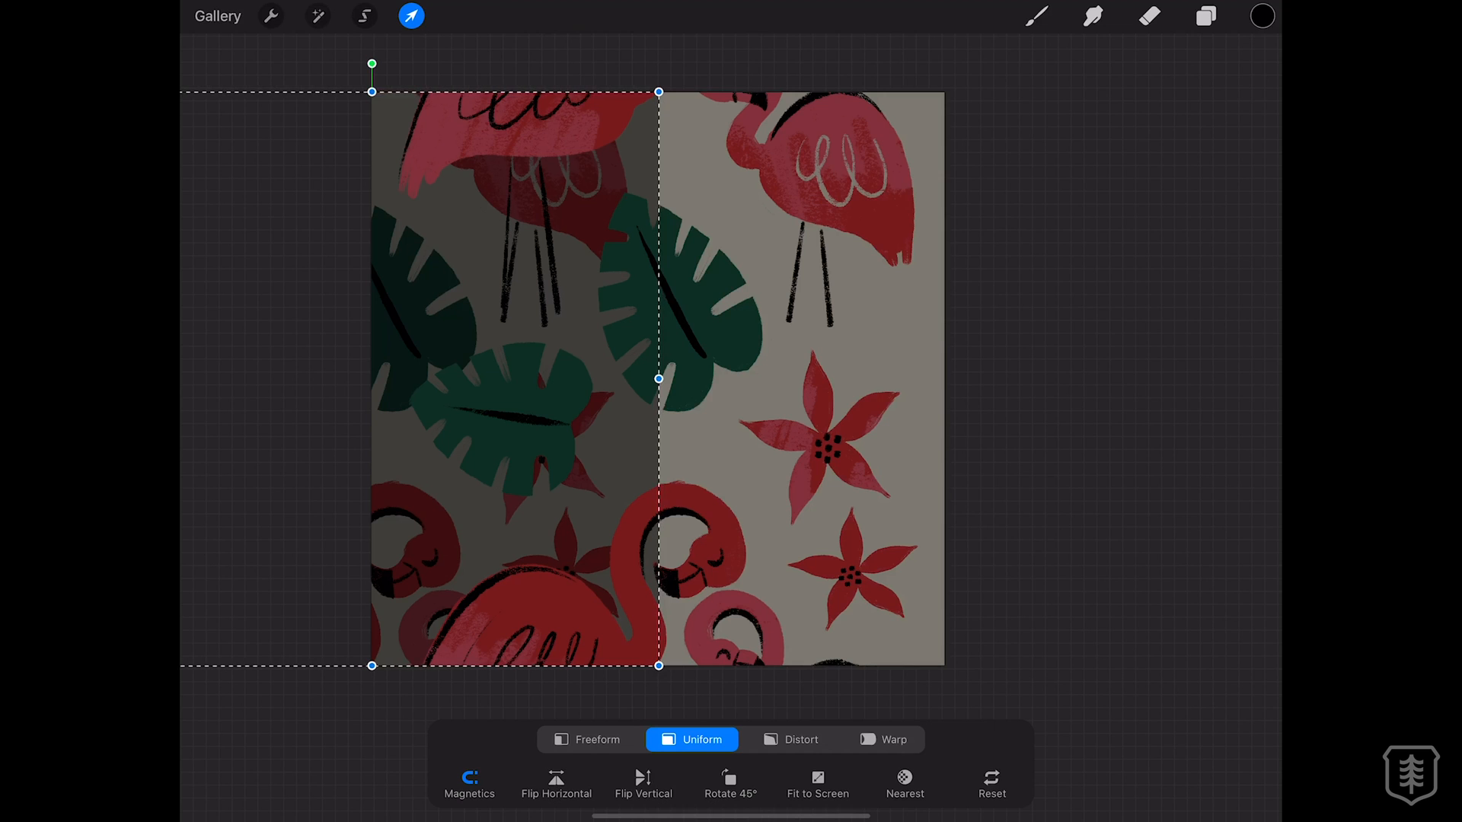
click(1206, 15)
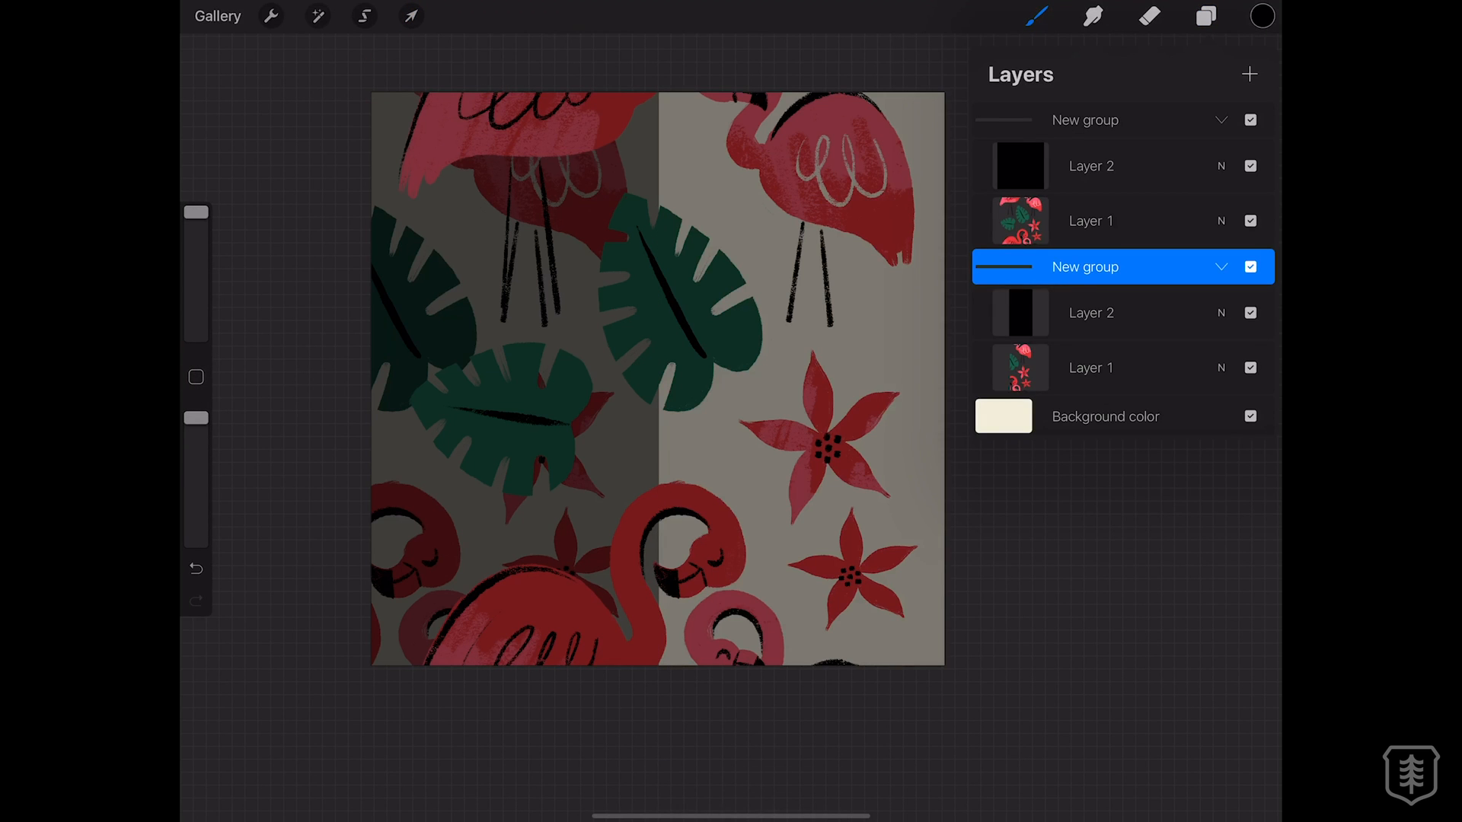
click(410, 15)
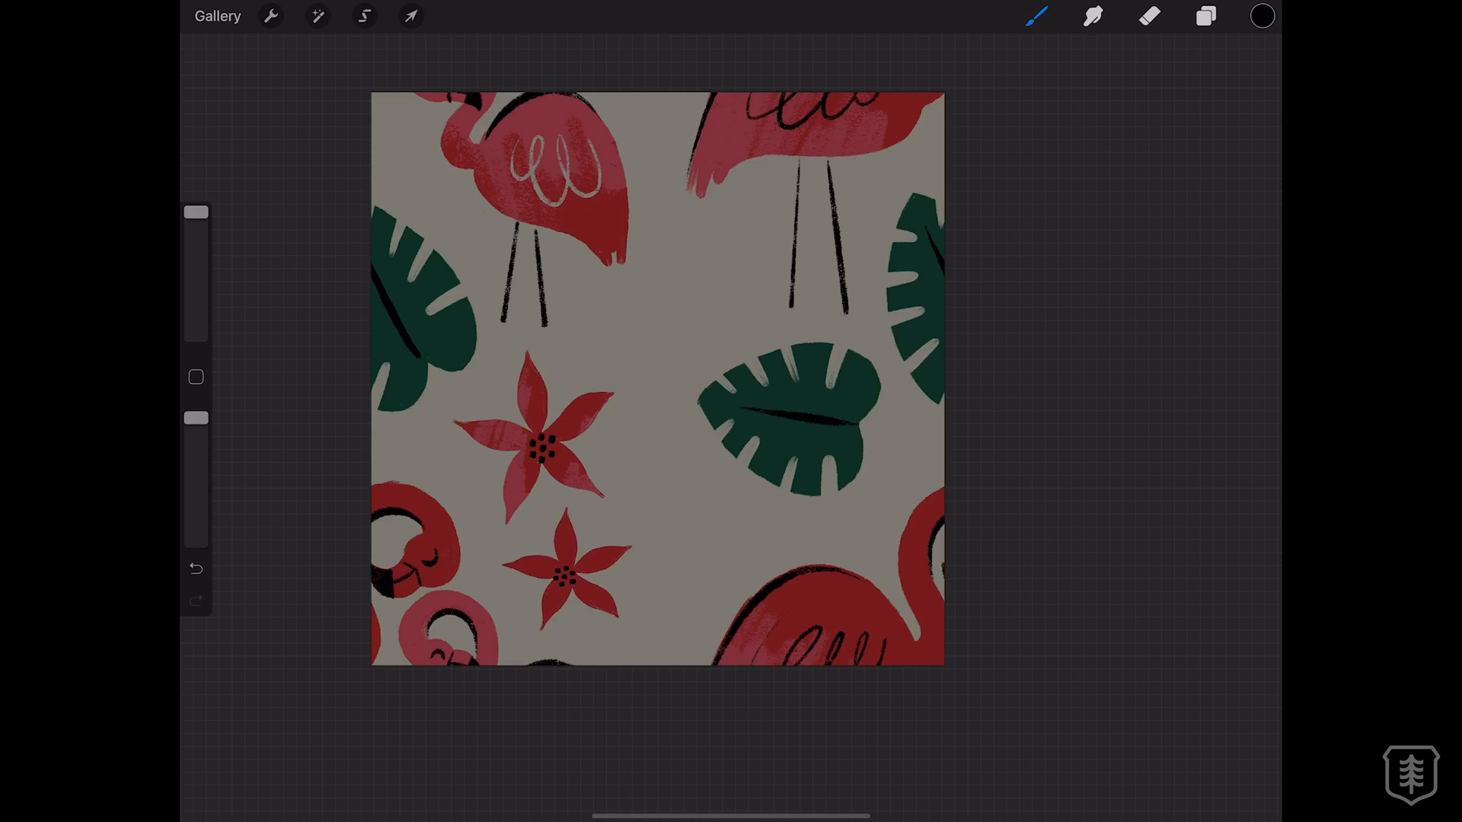
Paint a red hibiscus, grass blades, small leaves and black dots in the open centre.
click(1203, 15)
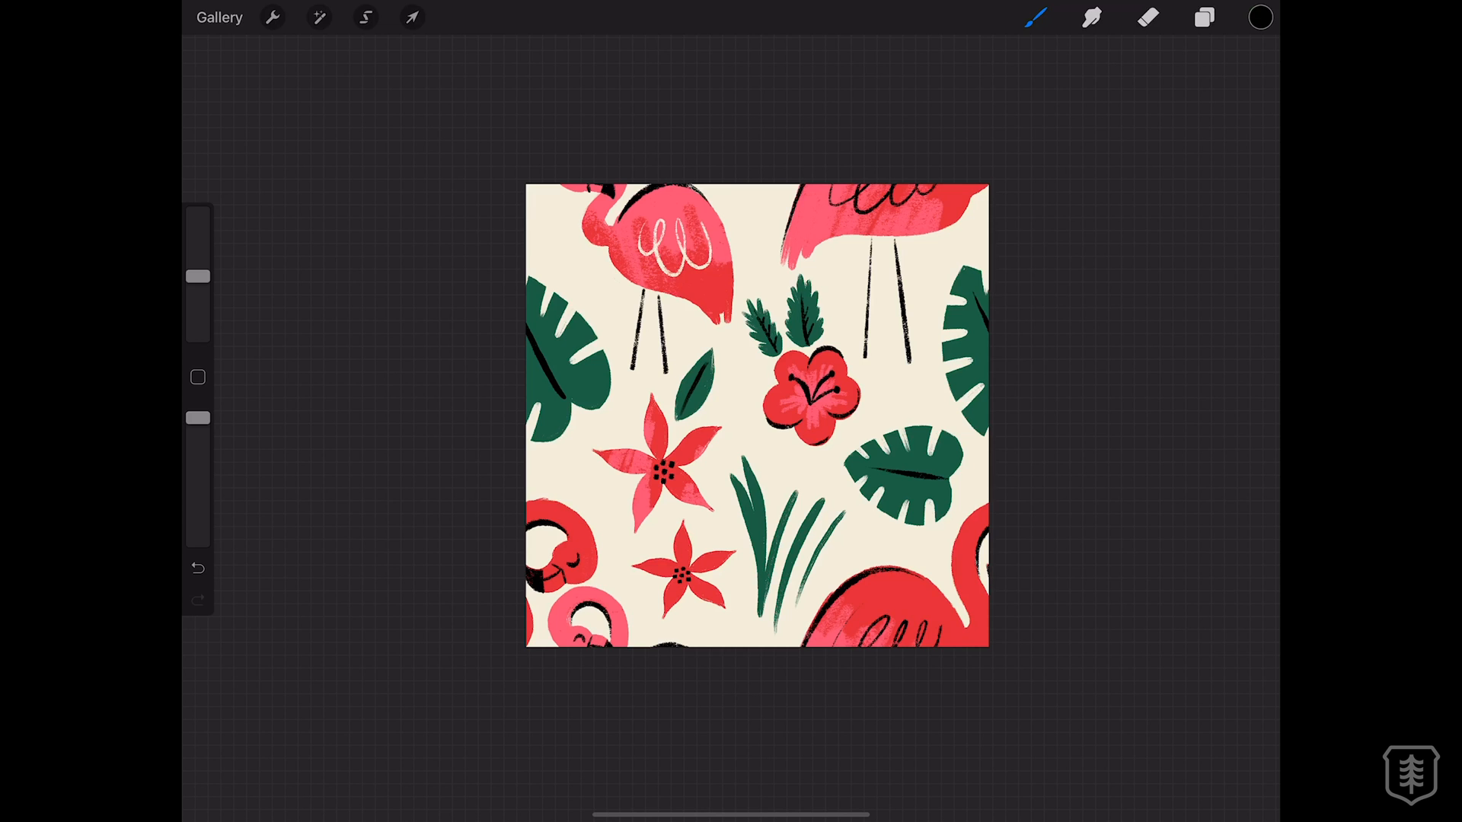
click(1203, 17)
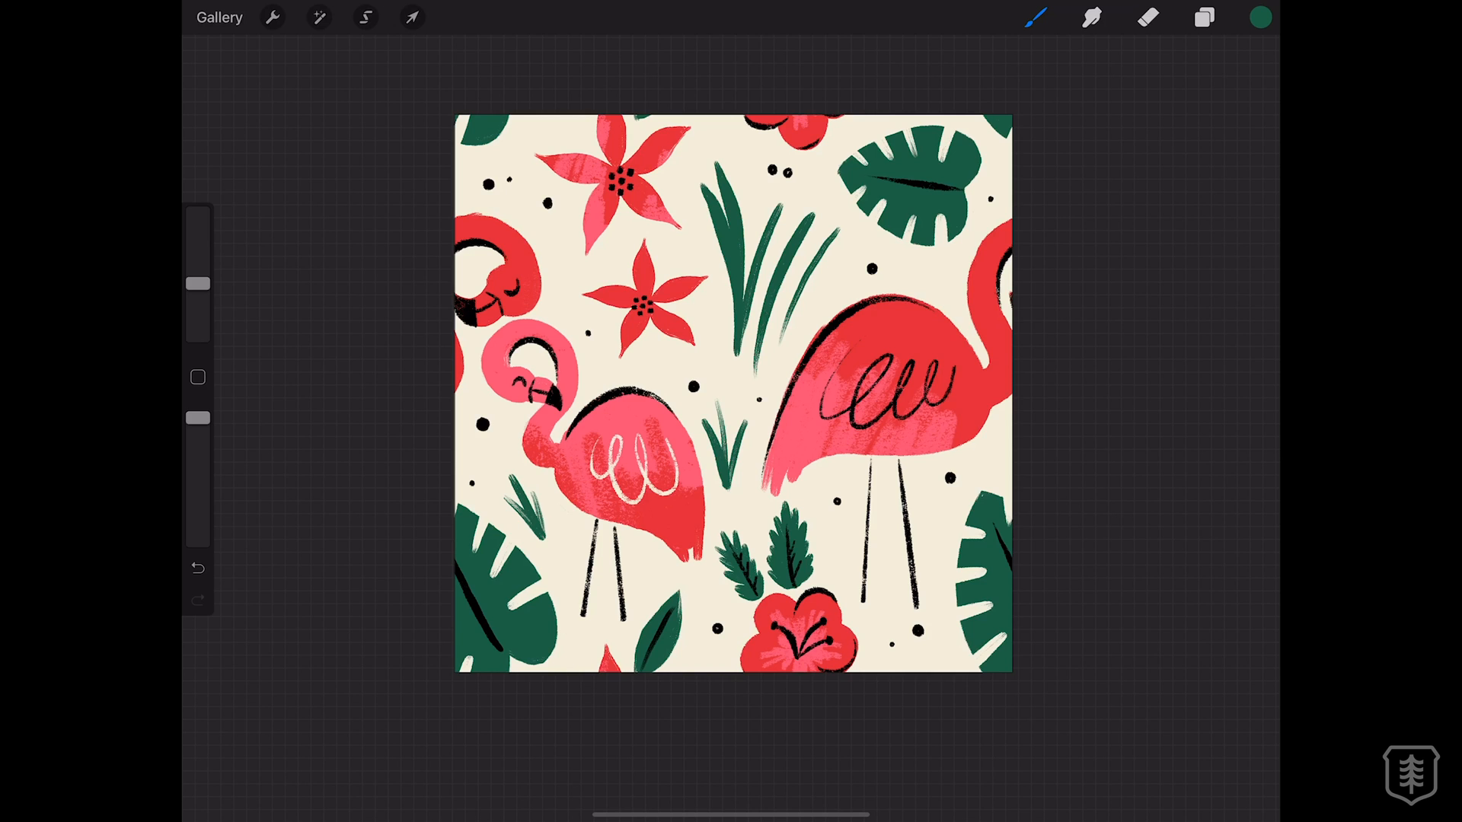
Export the finished tile as an image via Actions > Share.
click(272, 16)
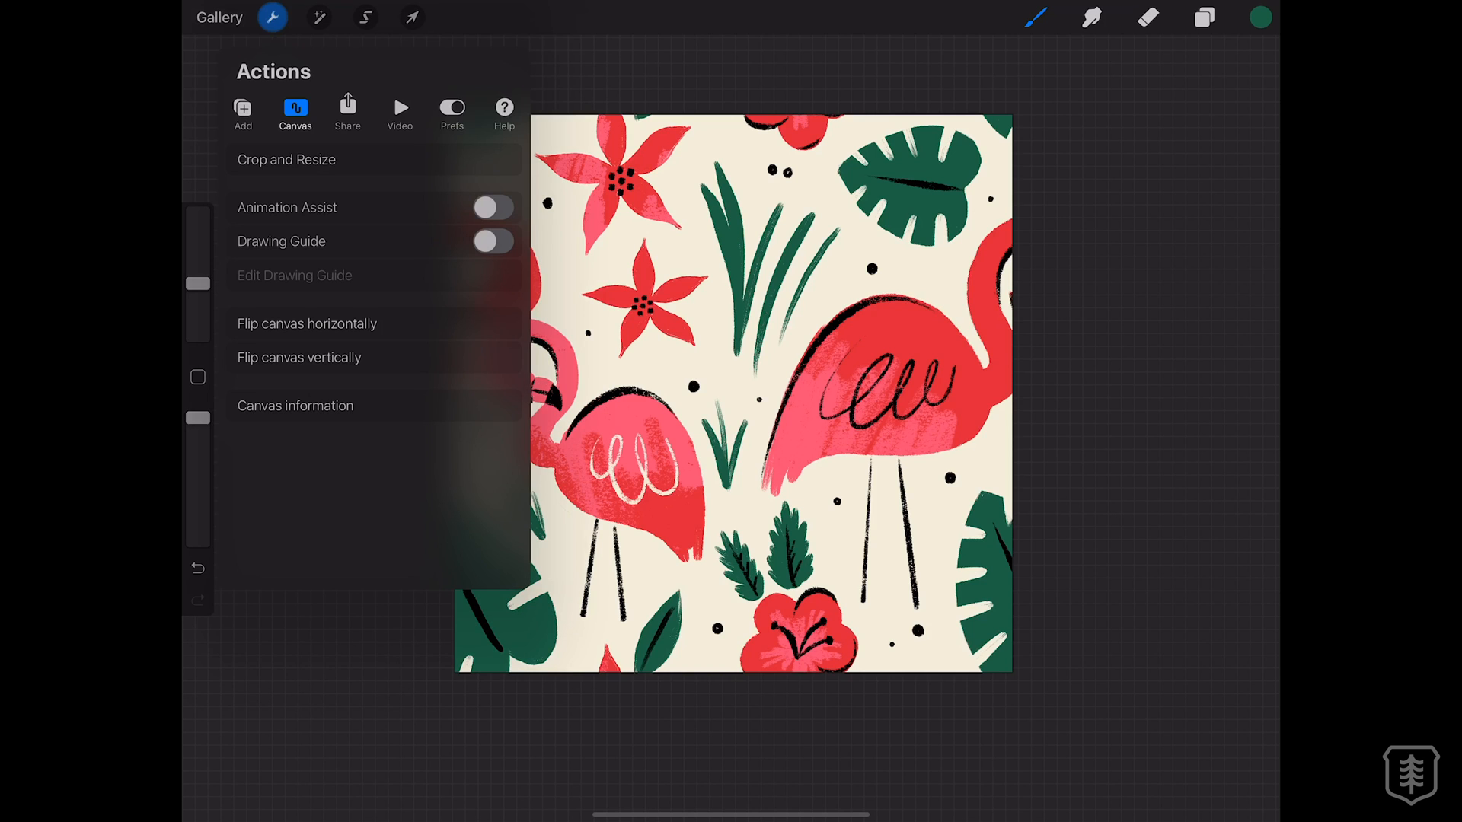
click(348, 110)
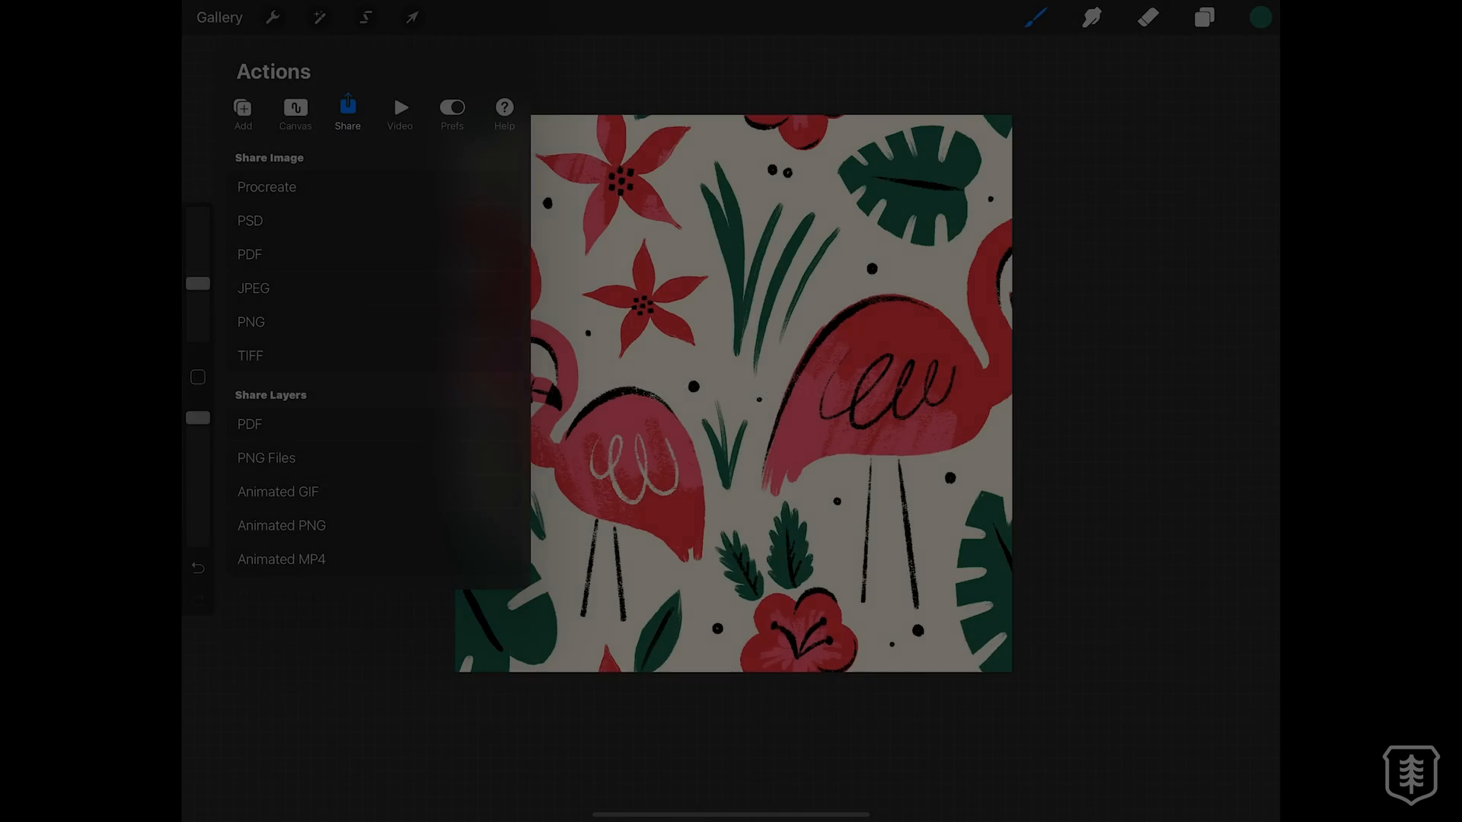
click(411, 17)
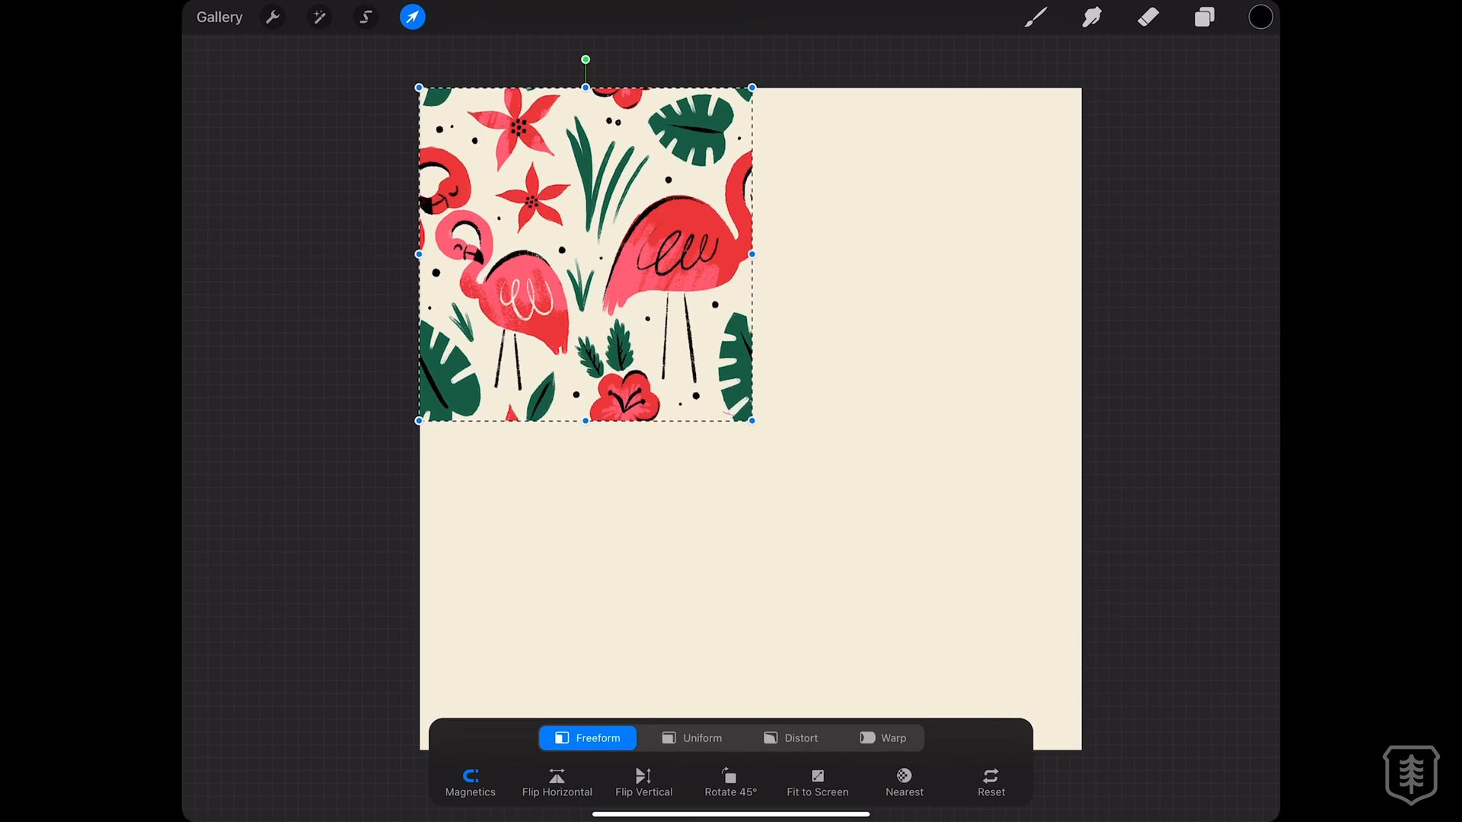
Place the tile copy beside the first, then duplicate the row and move it below to form a seamless 2x2 repeat.
drag(585, 254, 872, 255)
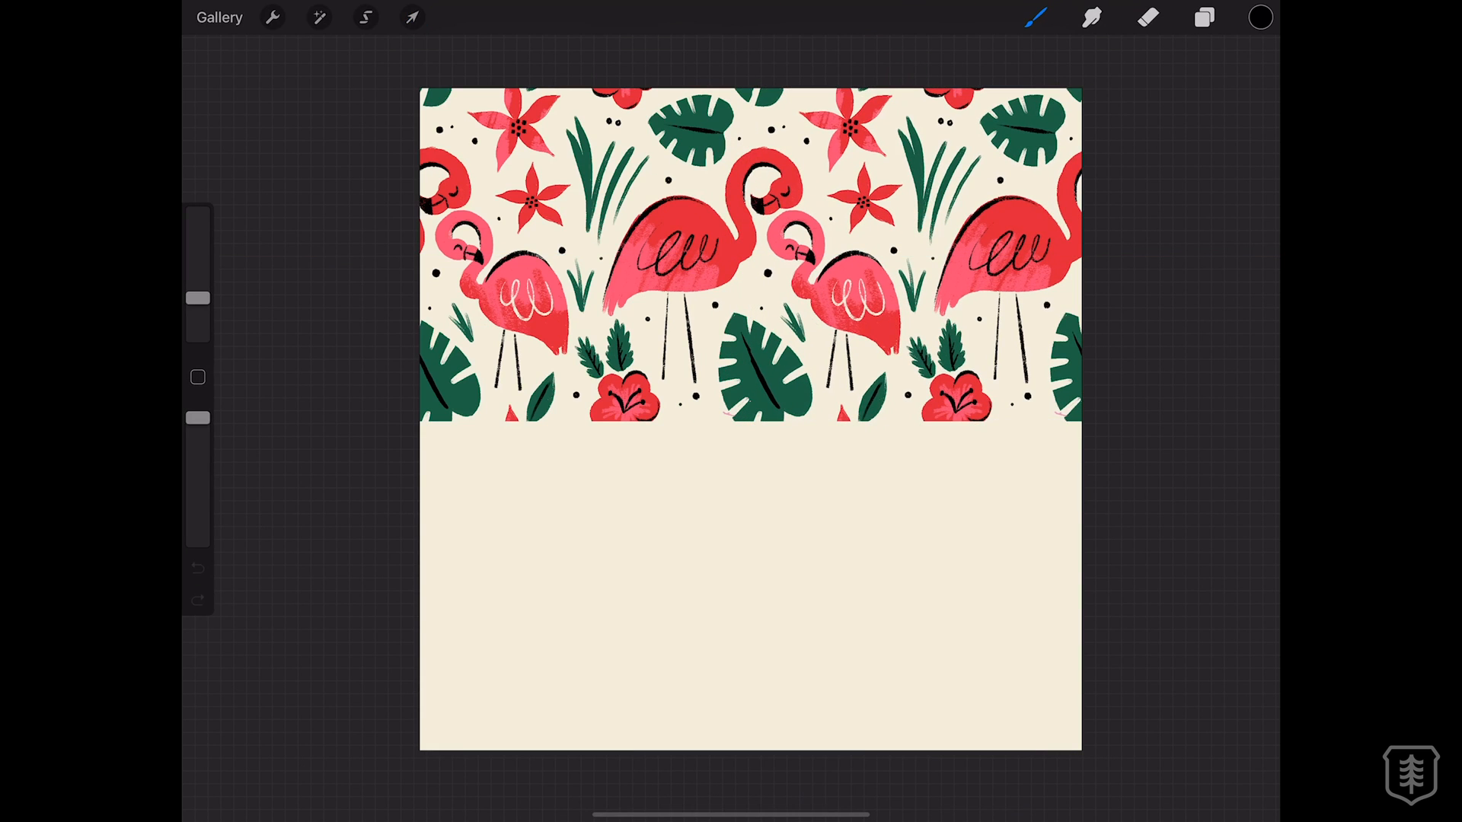
click(1203, 16)
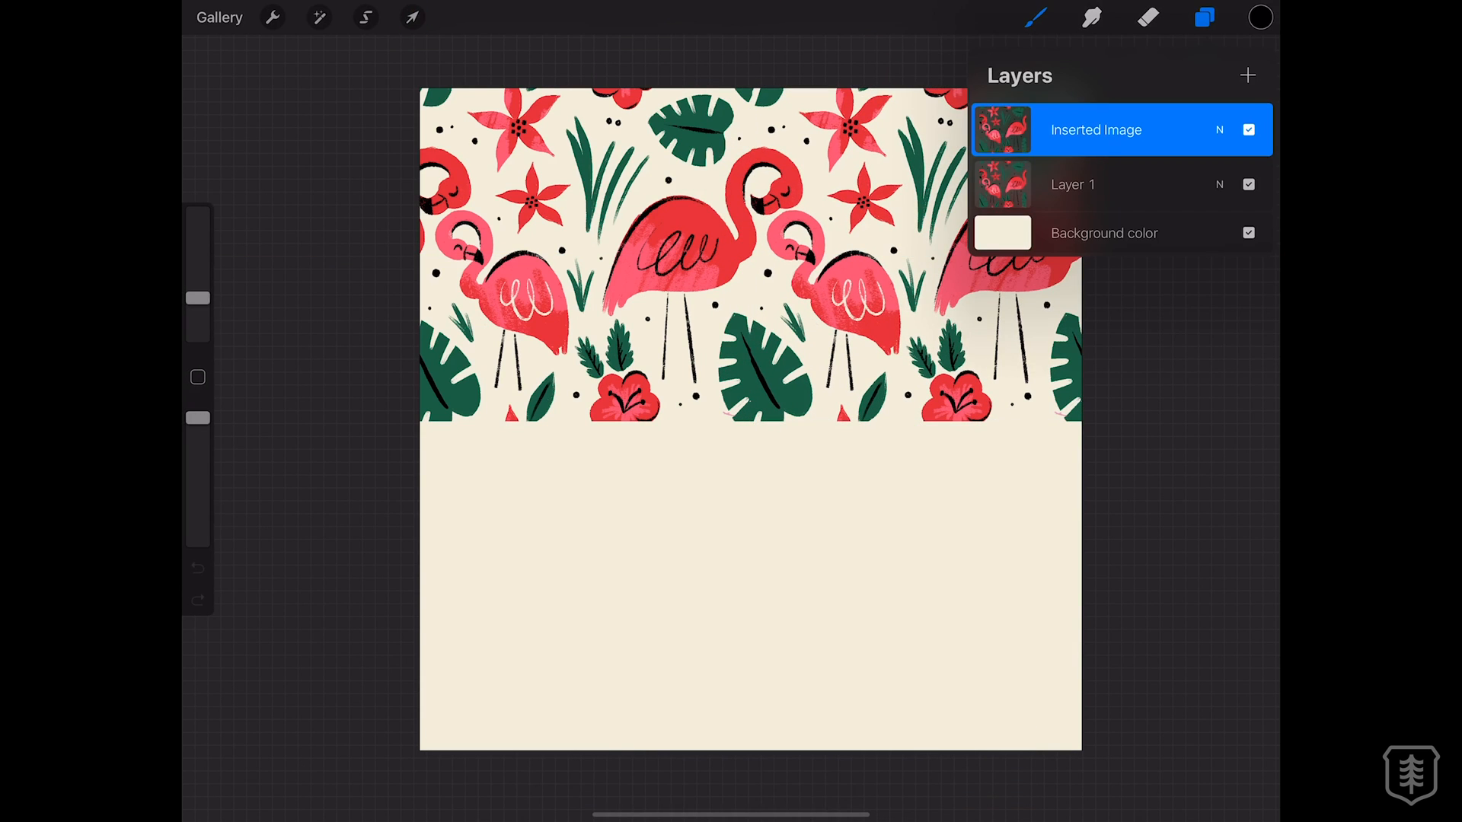
click(411, 17)
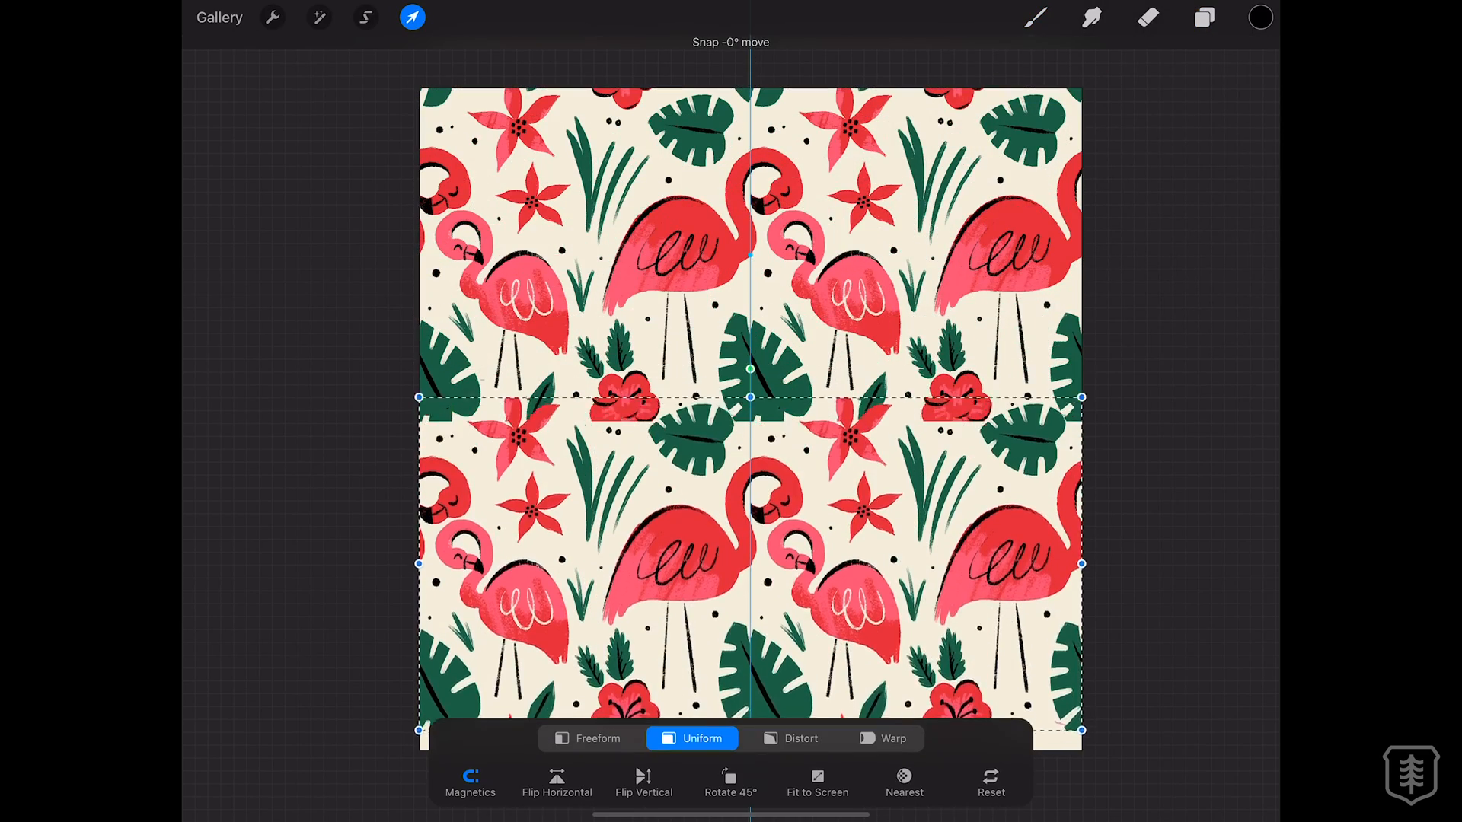
click(413, 17)
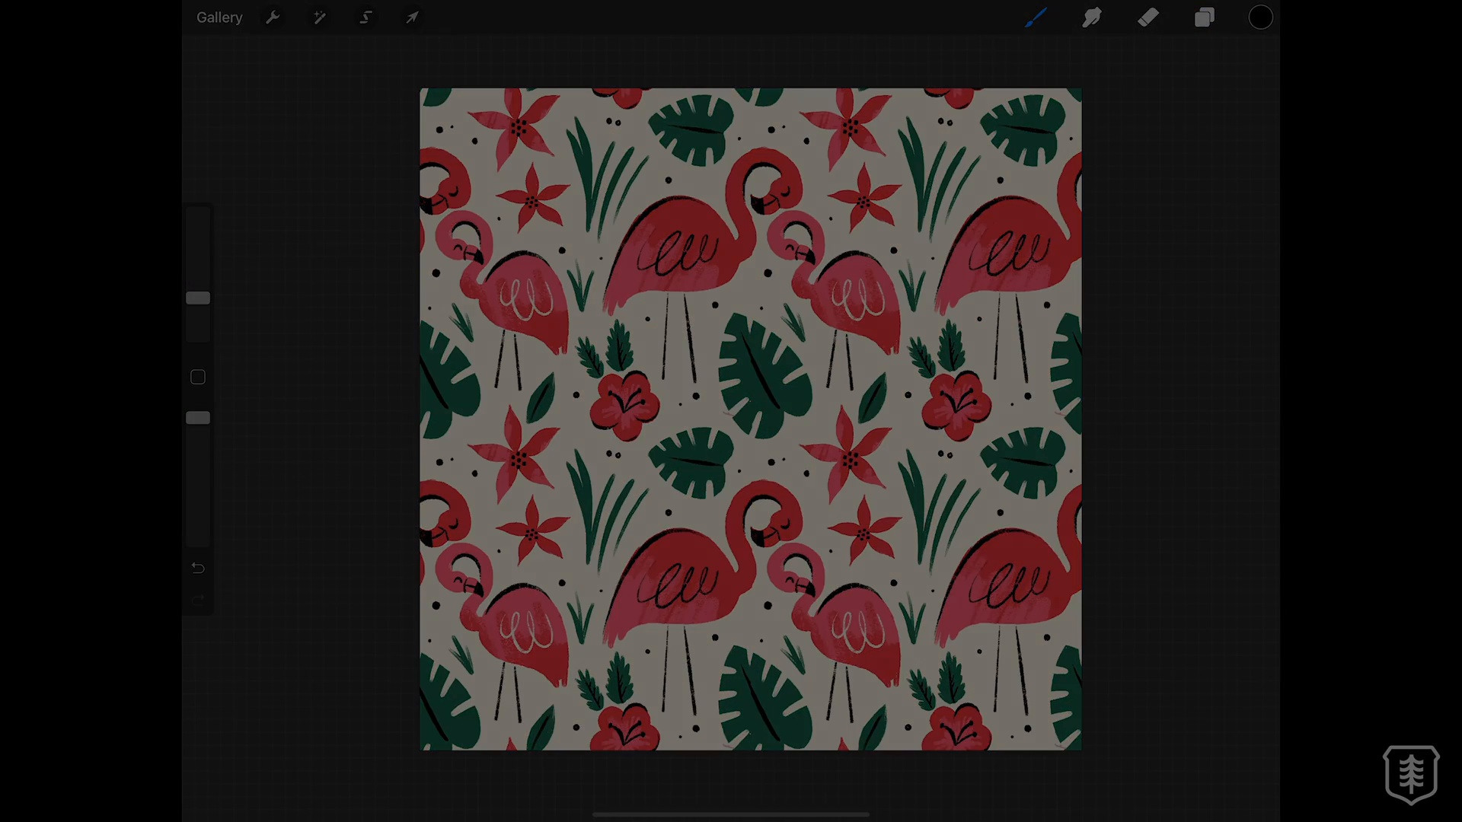